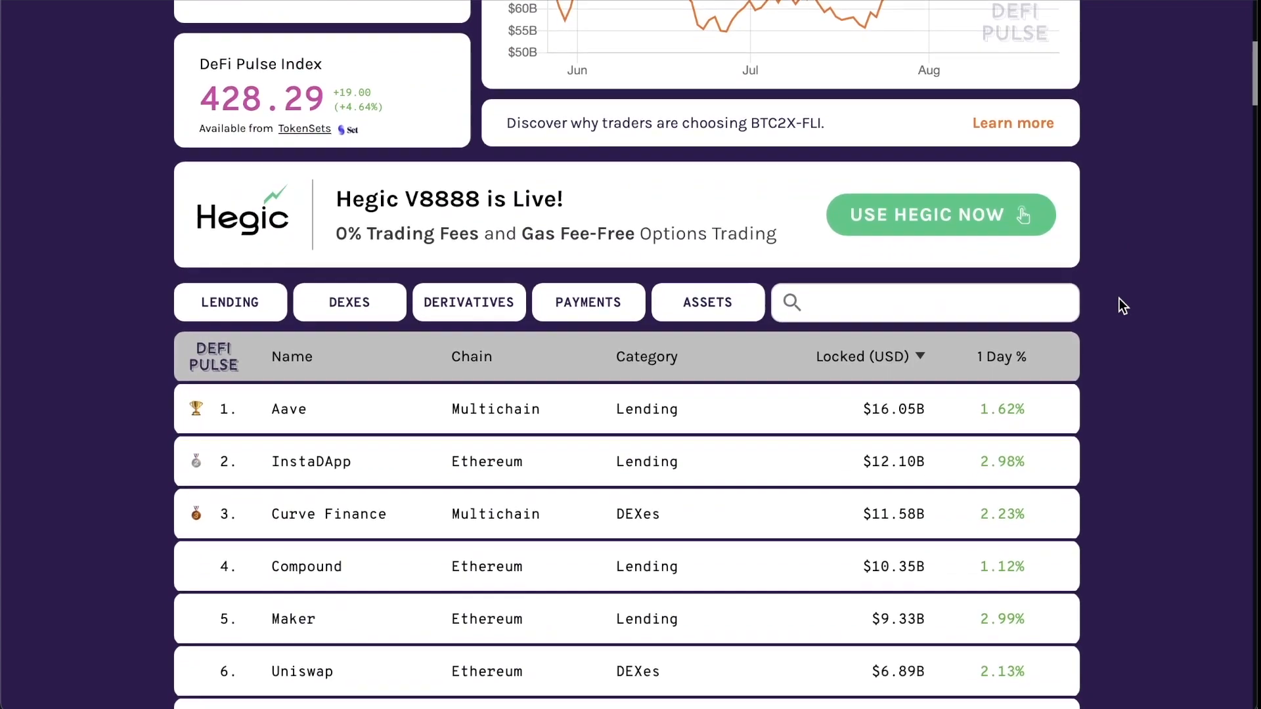
# - Read the Get the Latest Price page and visit Introduction to Price Feeds
pyautogui.scroll(-3)
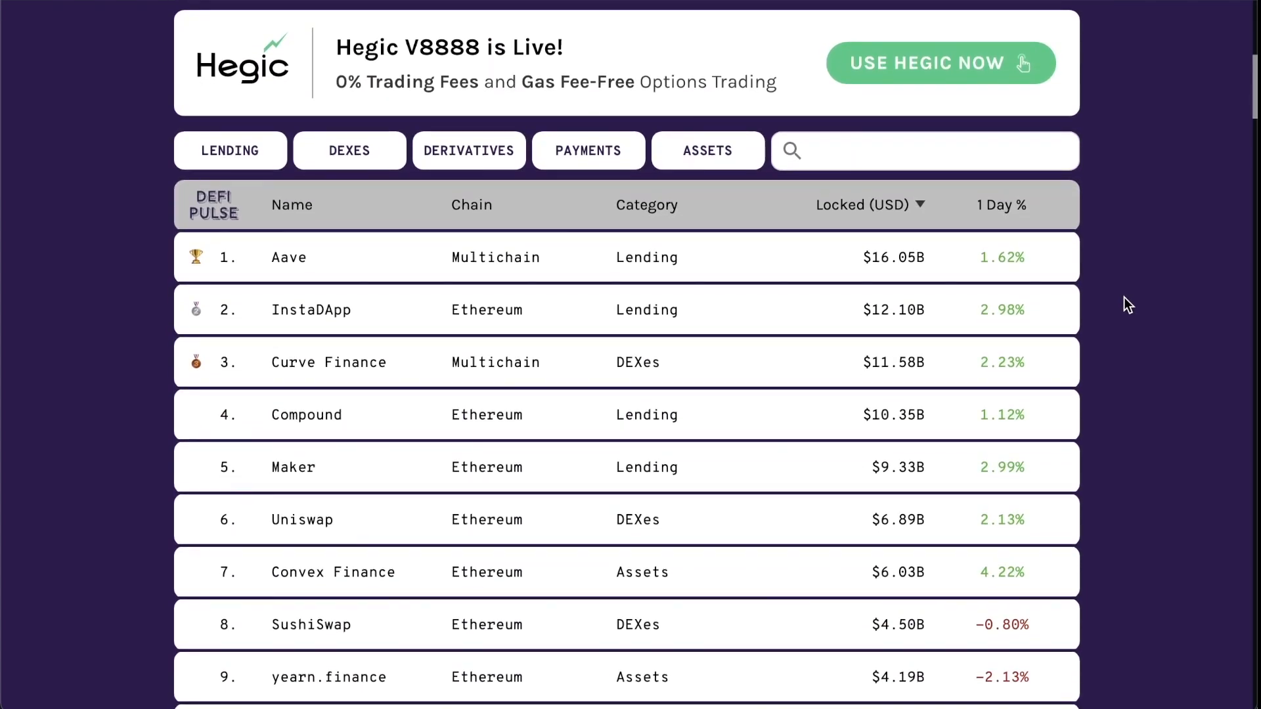
pyautogui.scroll(-3)
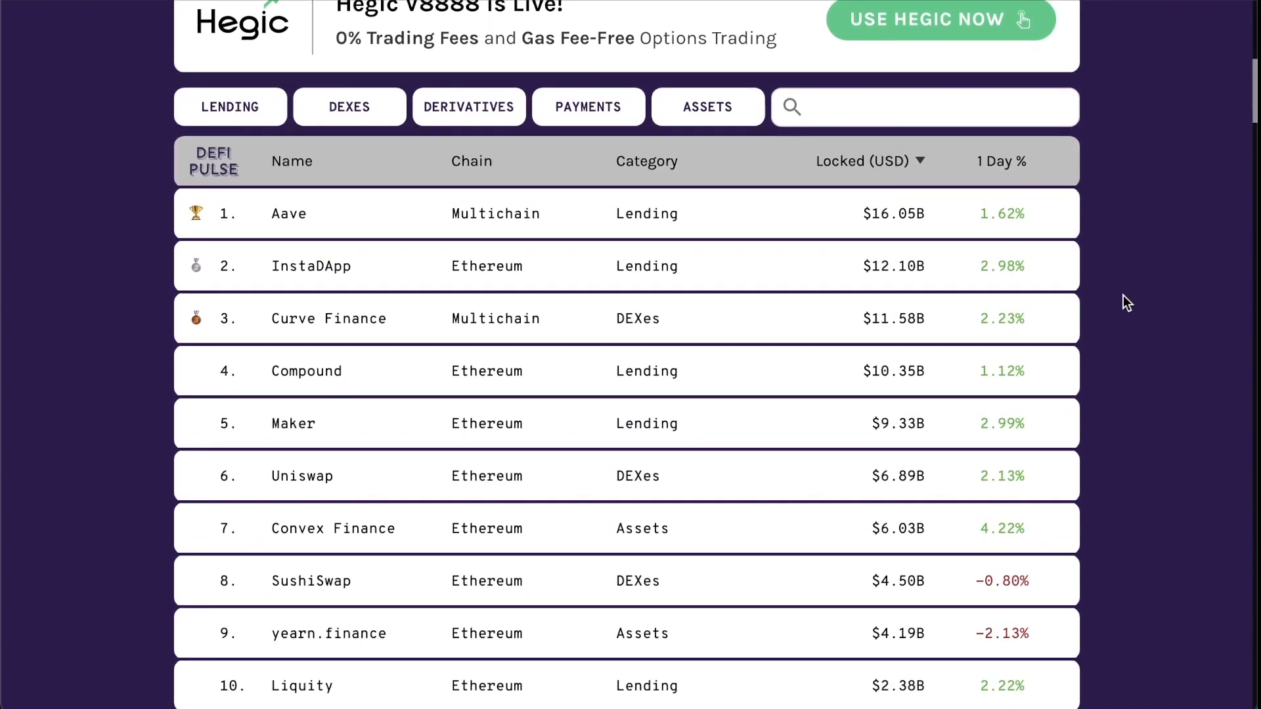
pyautogui.scroll(-3)
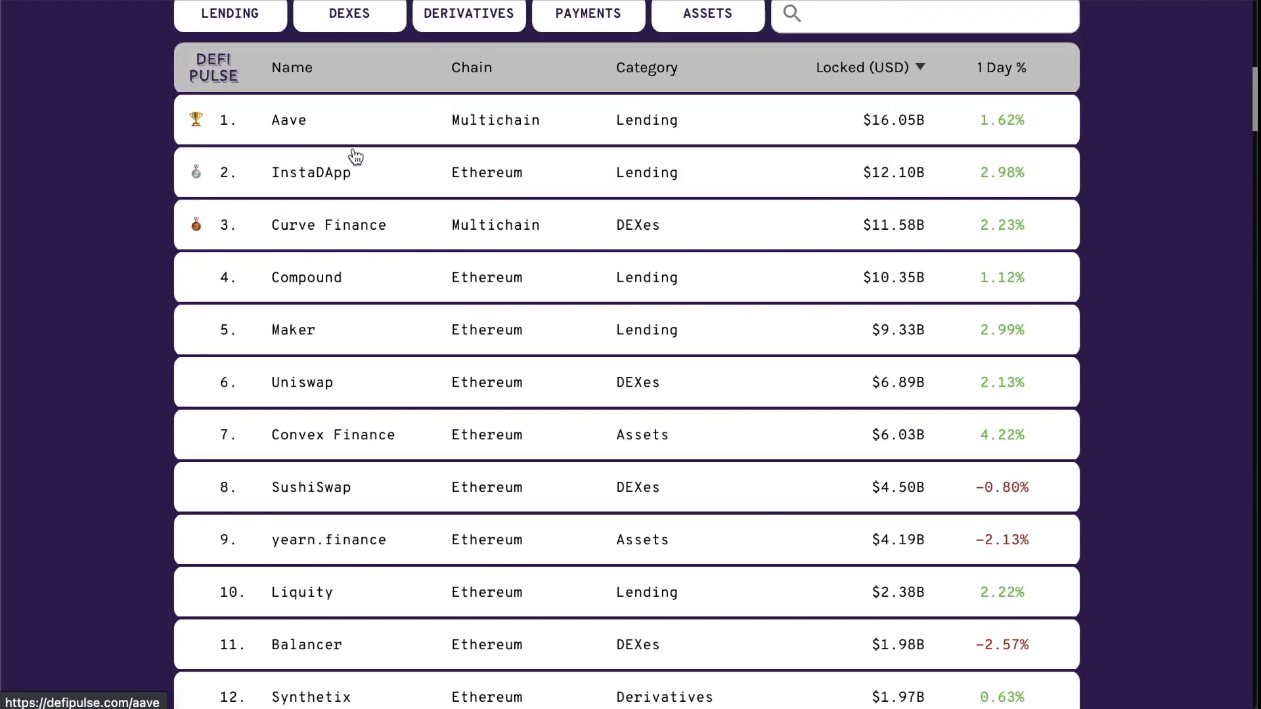
pyautogui.scroll(-3)
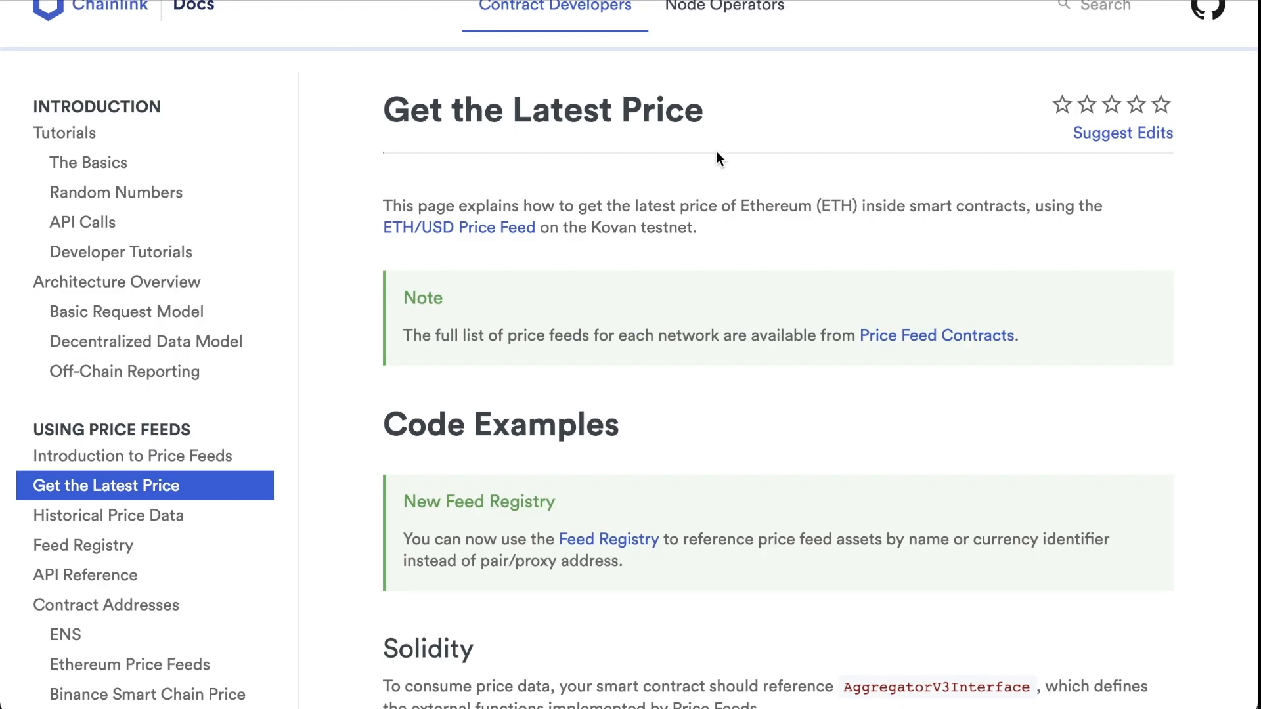
pyautogui.moveTo(629, 162)
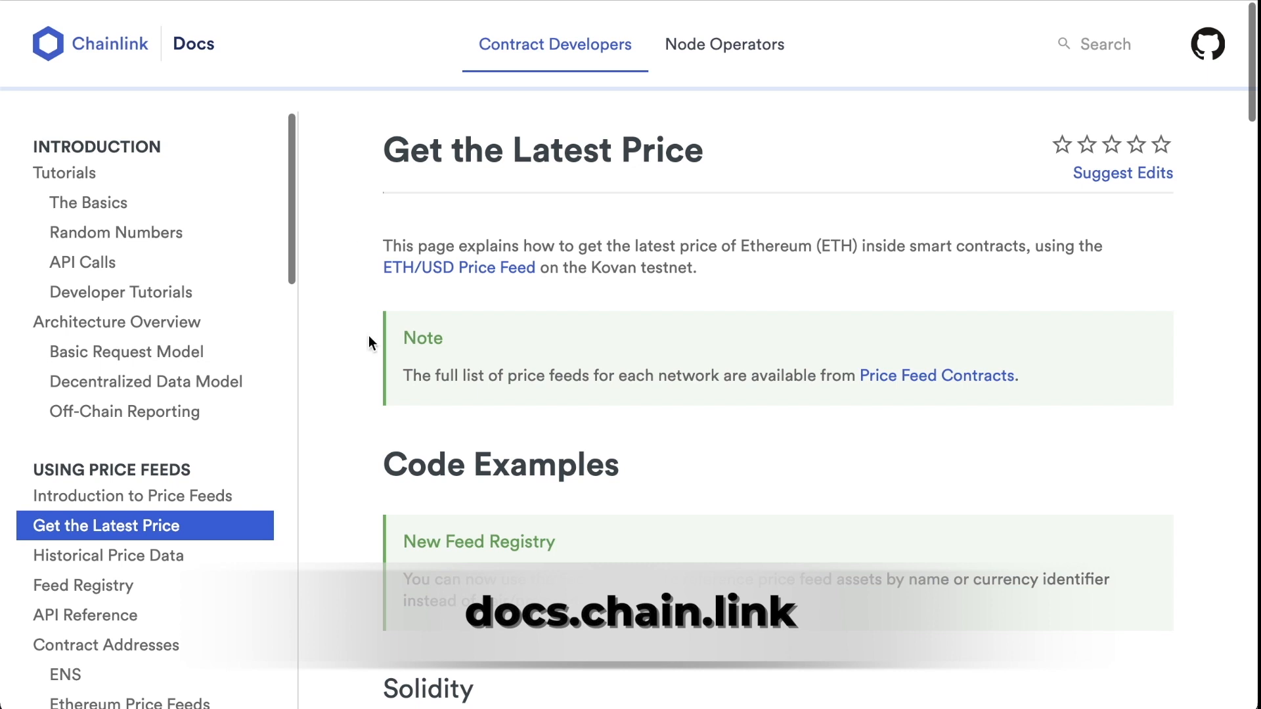
pyautogui.moveTo(372, 105)
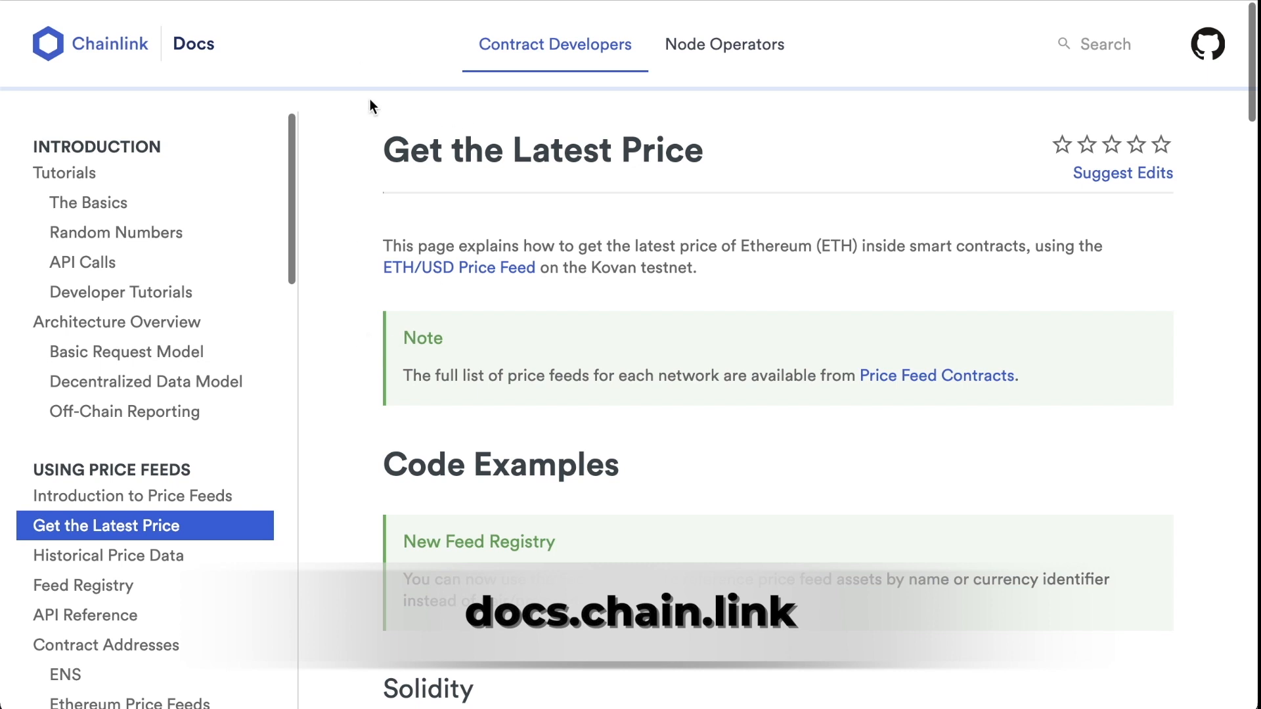
pyautogui.click(132, 495)
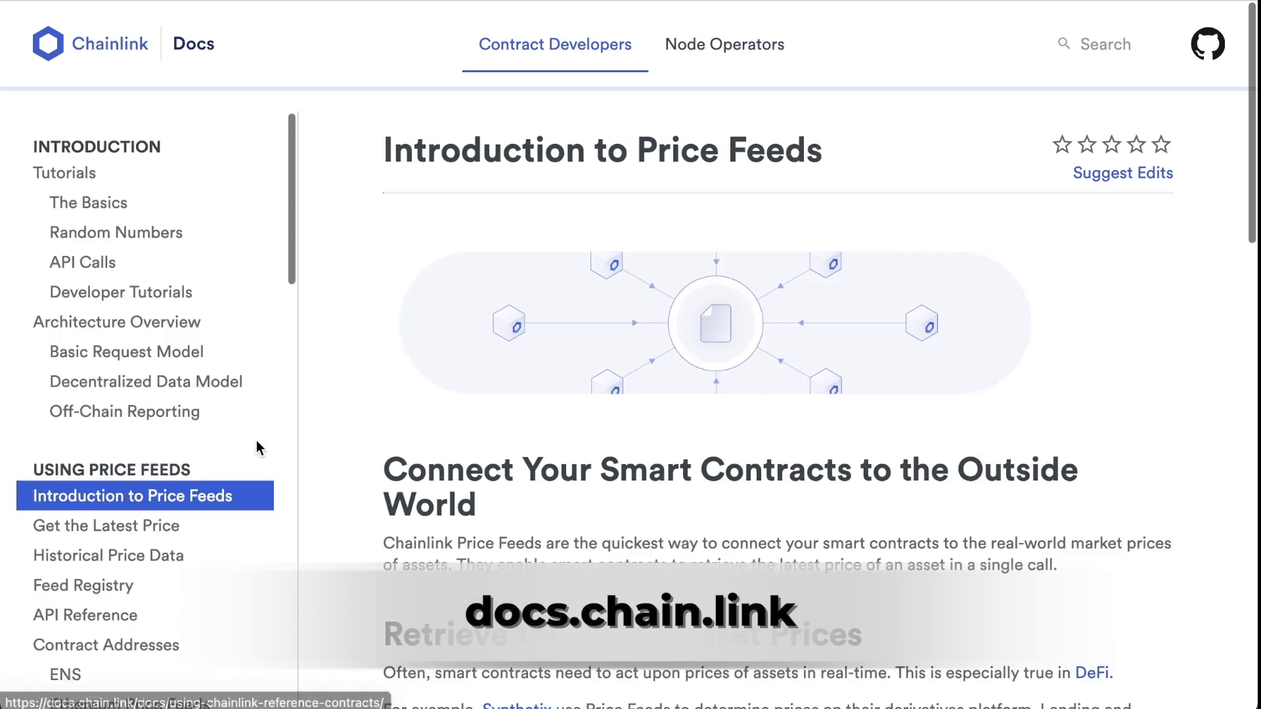
# - Scroll to the PriceConsumerV3 Solidity example and launch it in Remix
pyautogui.scroll(-3)
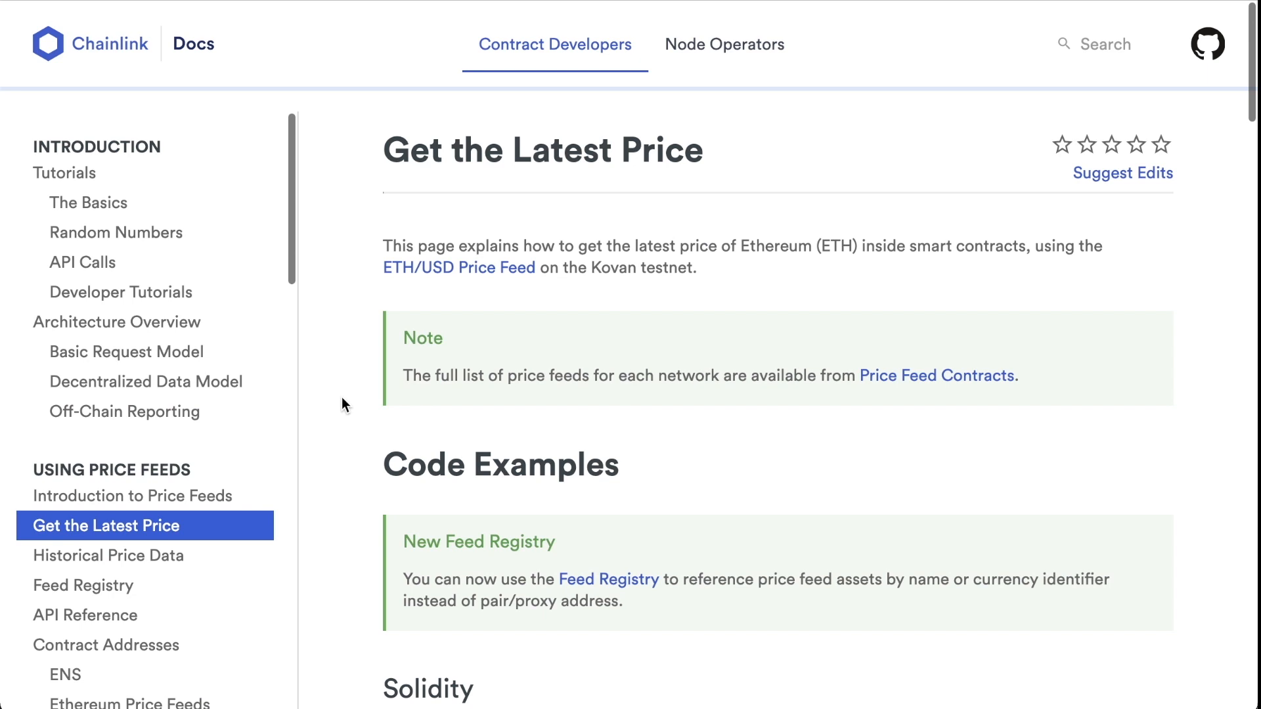
pyautogui.scroll(-3)
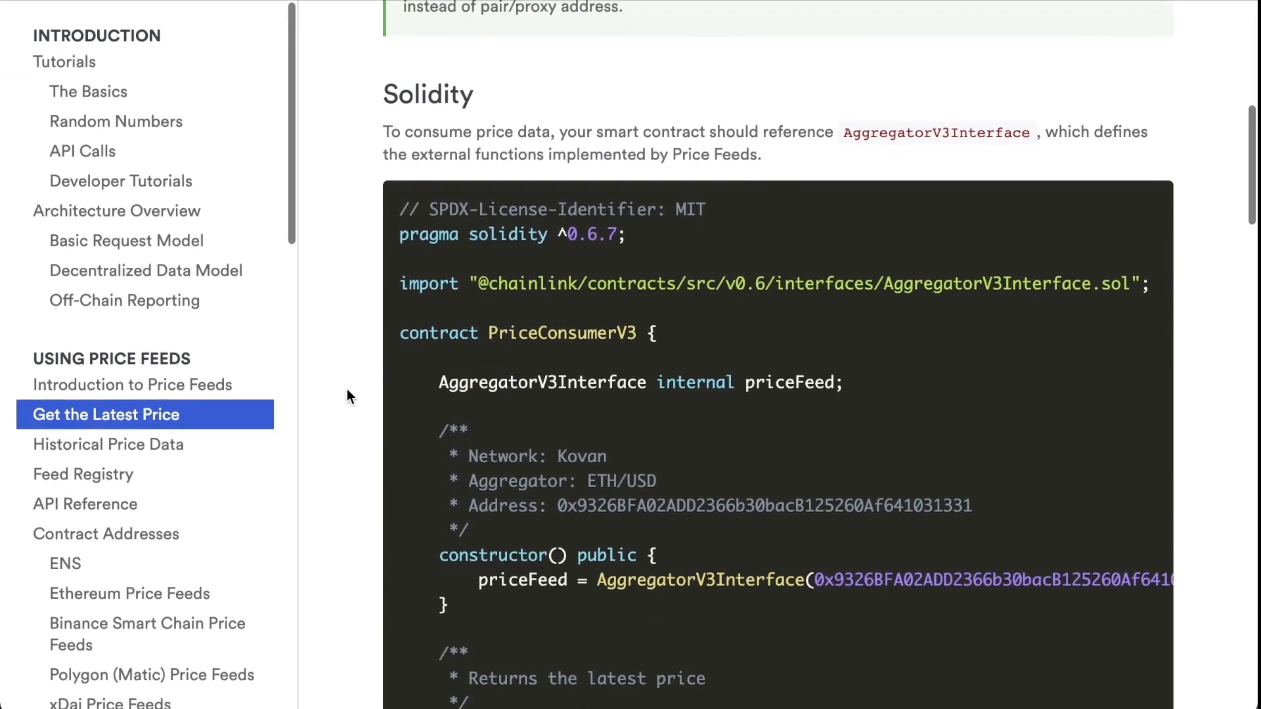
pyautogui.scroll(-3)
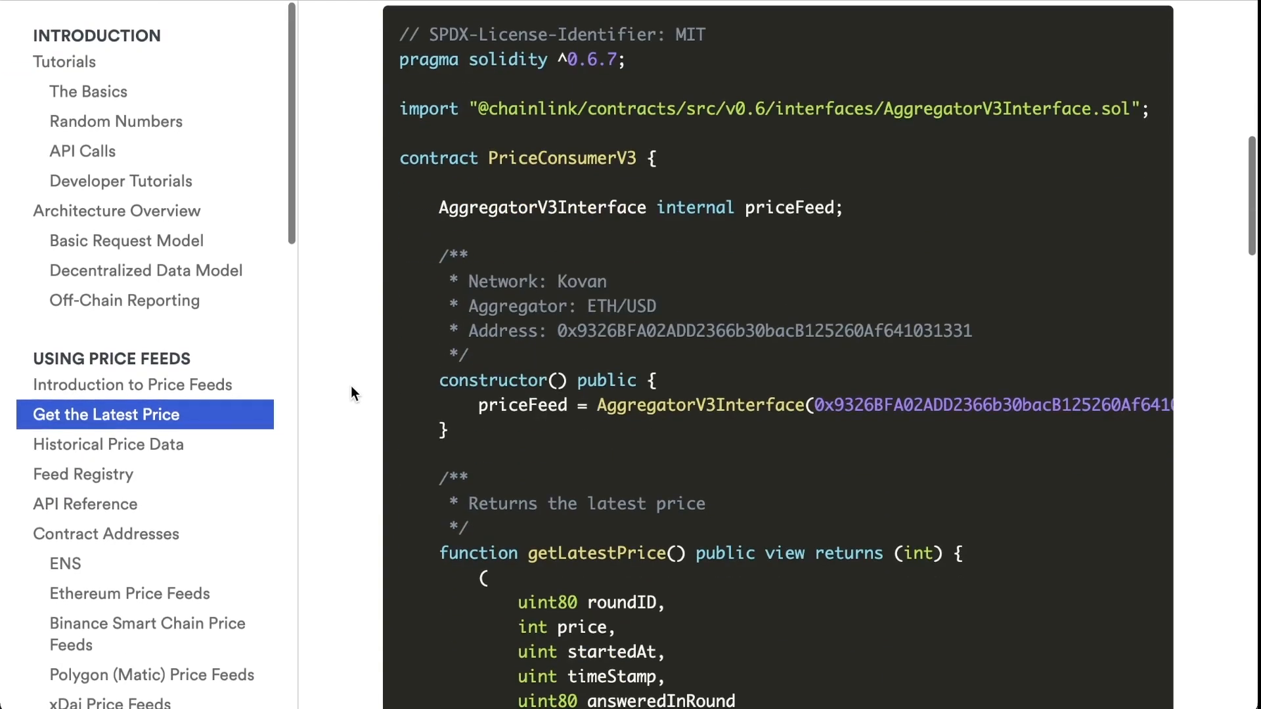
pyautogui.scroll(-3)
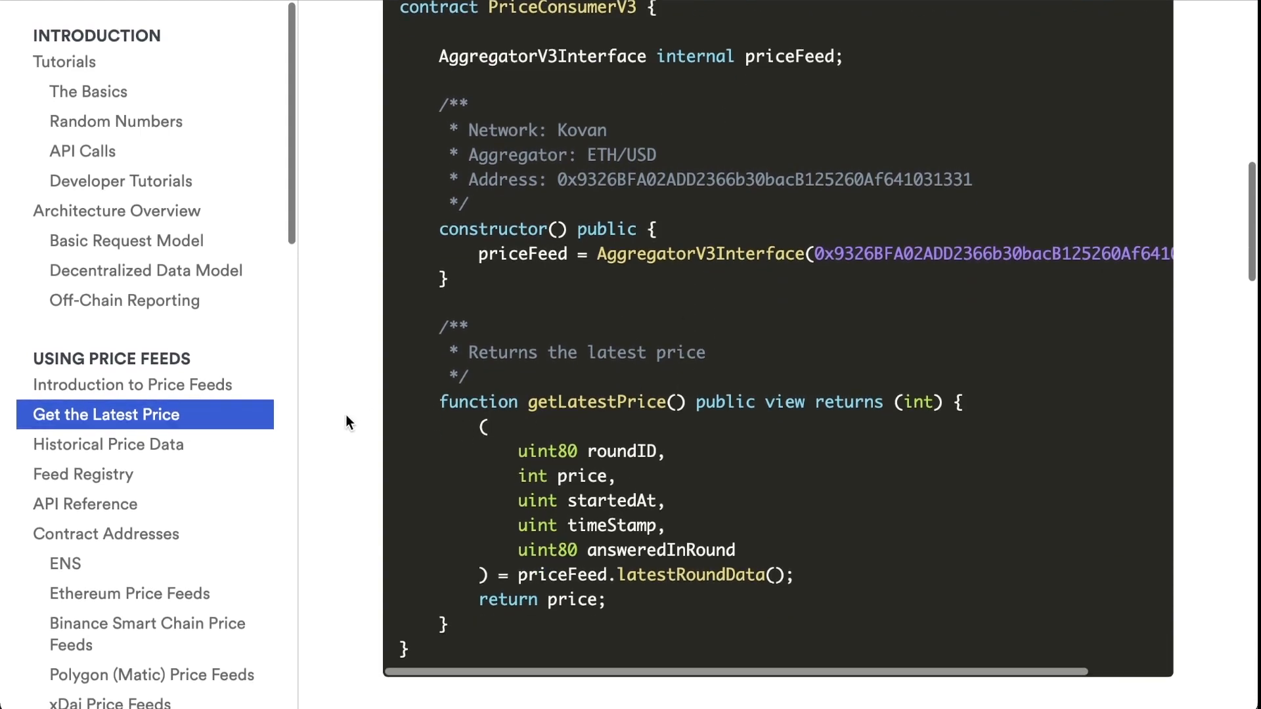
pyautogui.scroll(-3)
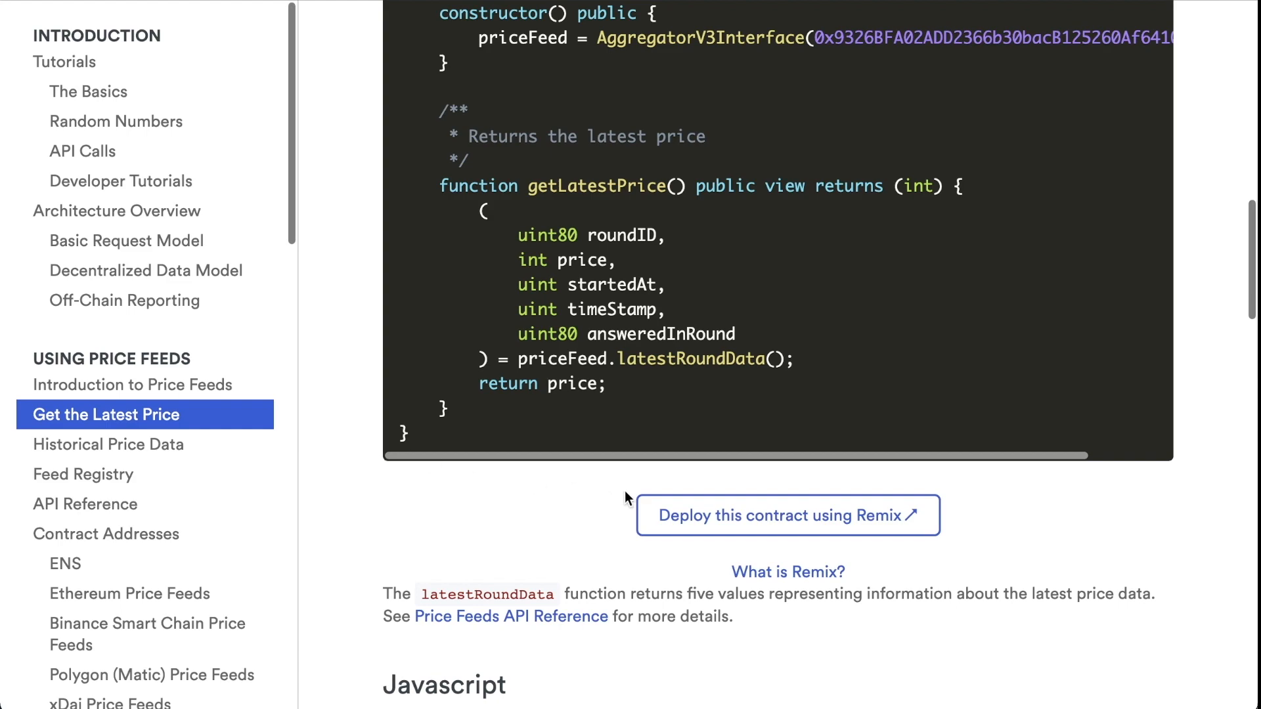
pyautogui.click(787, 516)
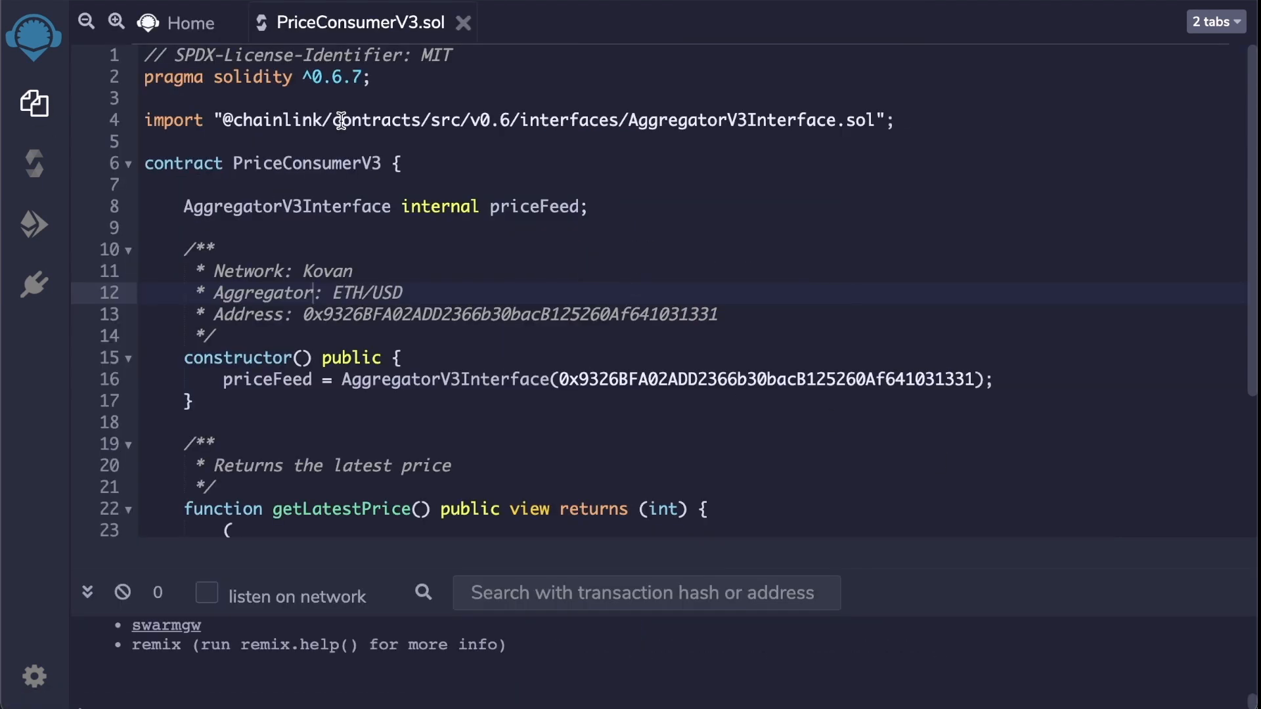
pyautogui.moveTo(466, 151)
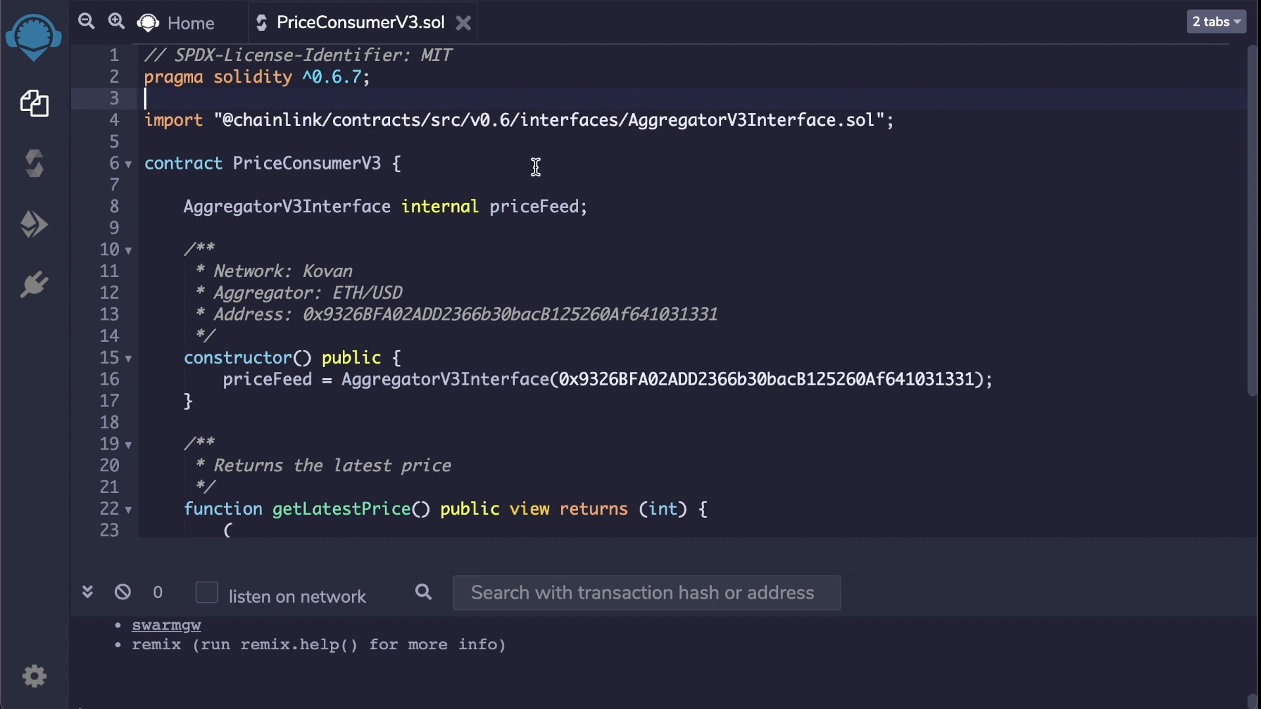
# - Inspect PriceConsumerV3.sol, including its Kovan ETH/USD feed address, then return to the Chainlink docs
pyautogui.doubleClick(305, 163)
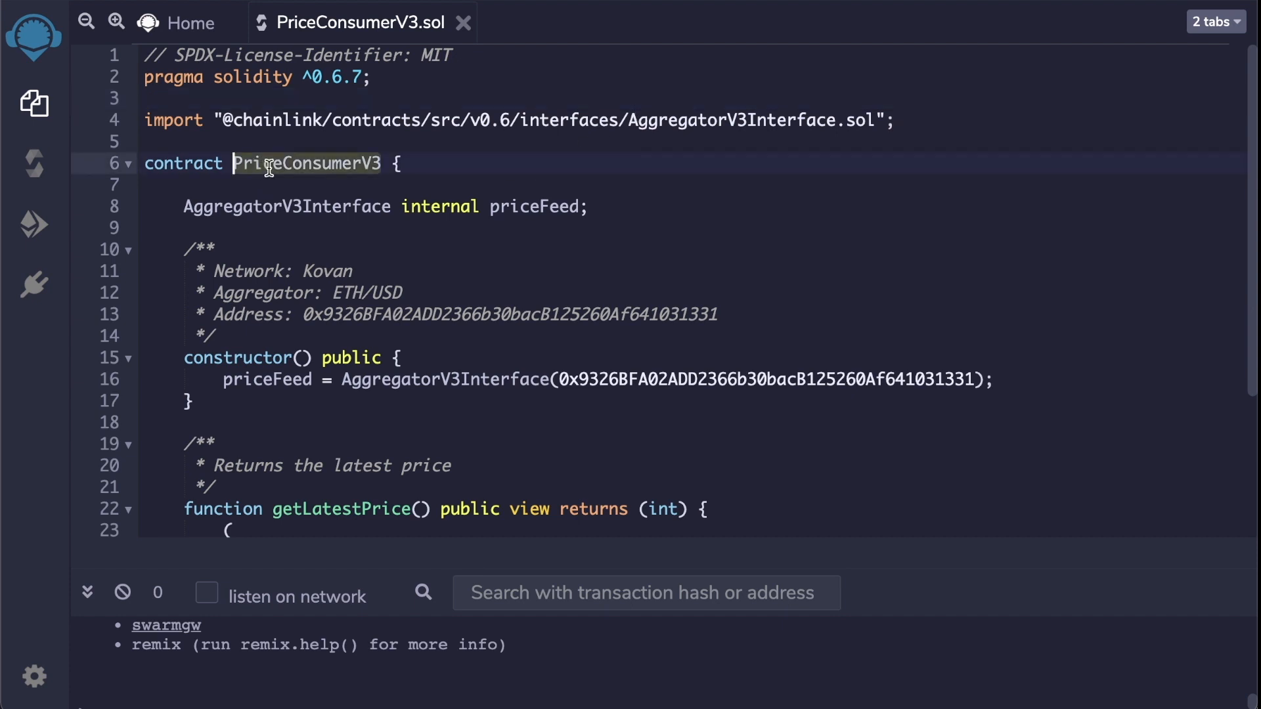
pyautogui.scroll(-3)
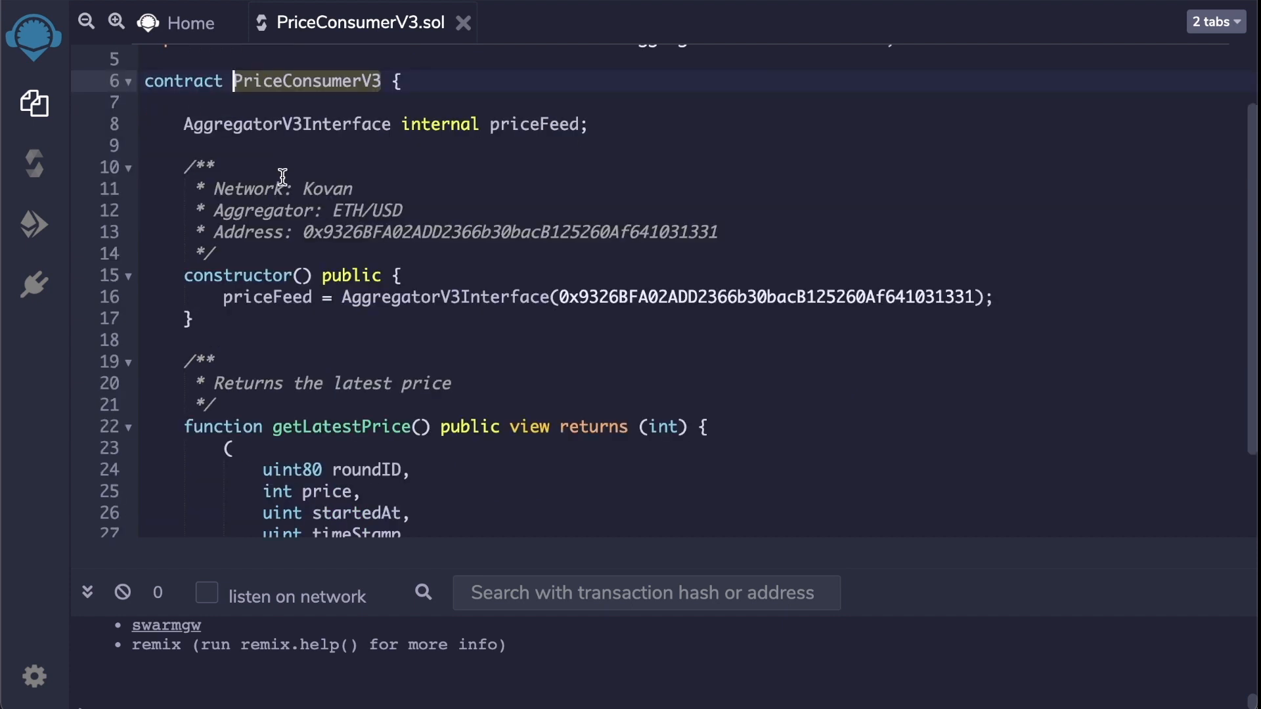
pyautogui.moveTo(337, 186)
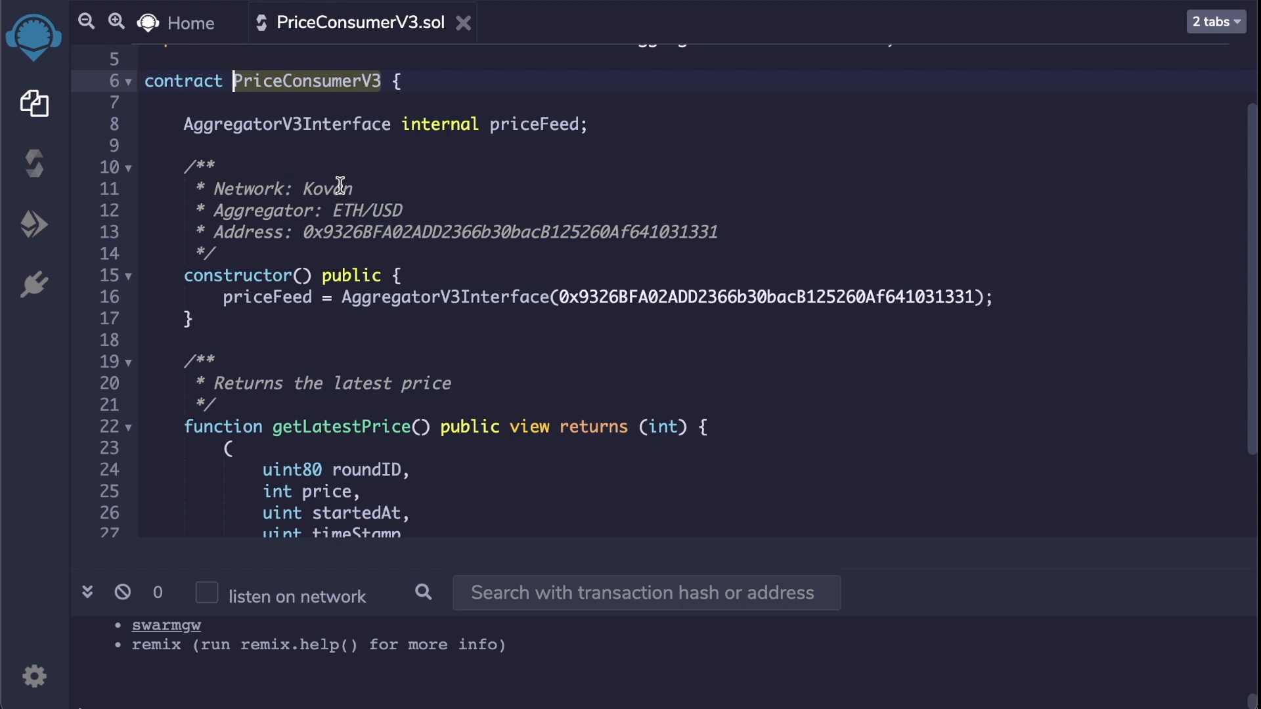
pyautogui.scroll(-3)
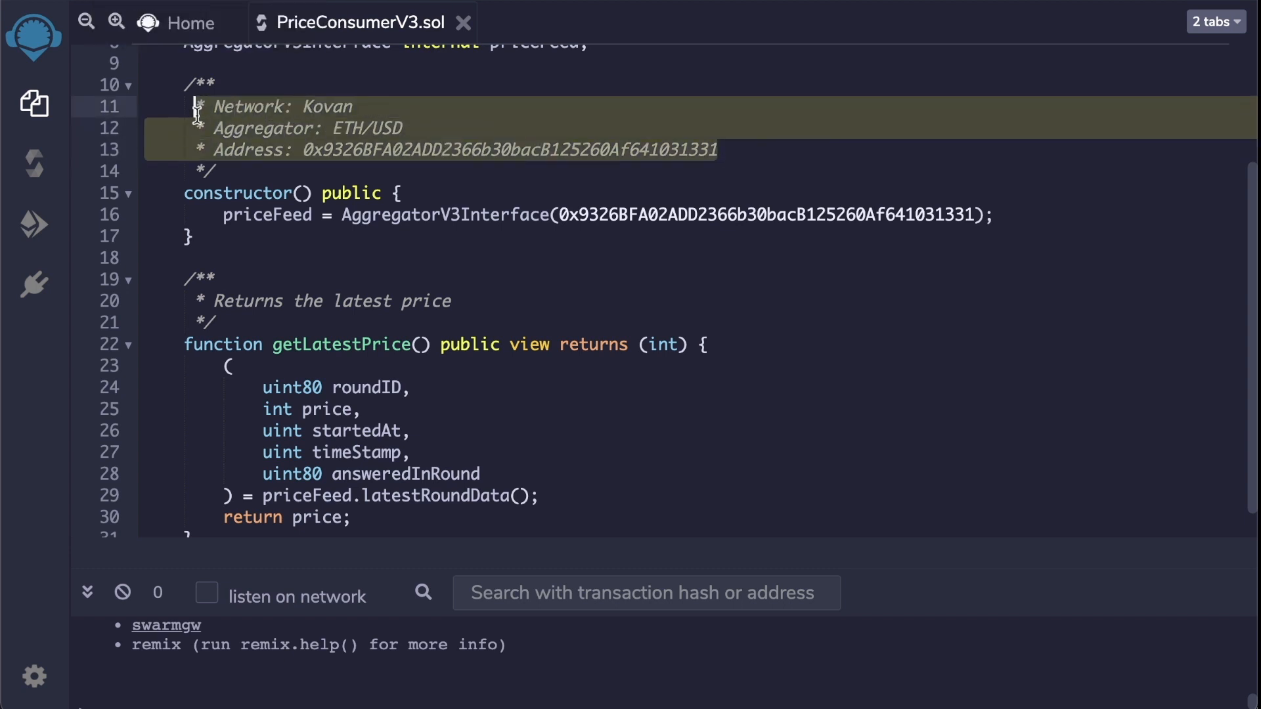
pyautogui.click(106, 414)
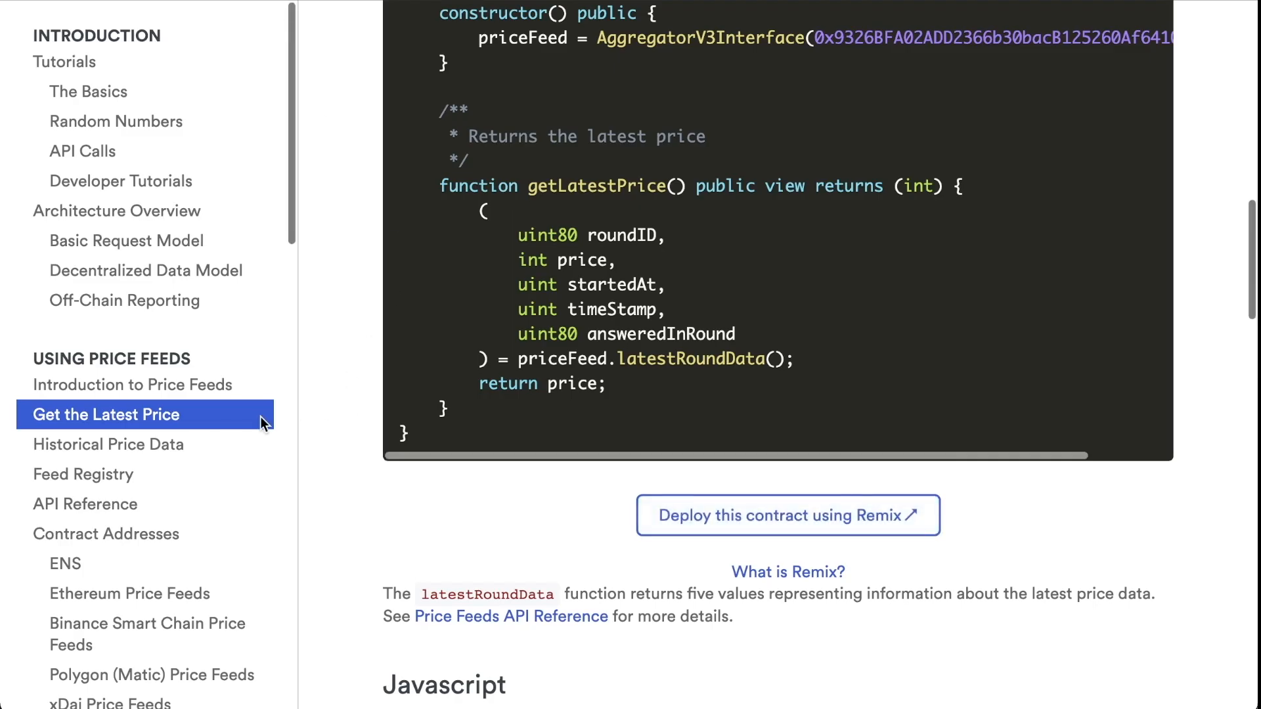
# - Go from Contract Addresses to Harmony Price Feeds and scroll to the Testnet table
pyautogui.scroll(-3)
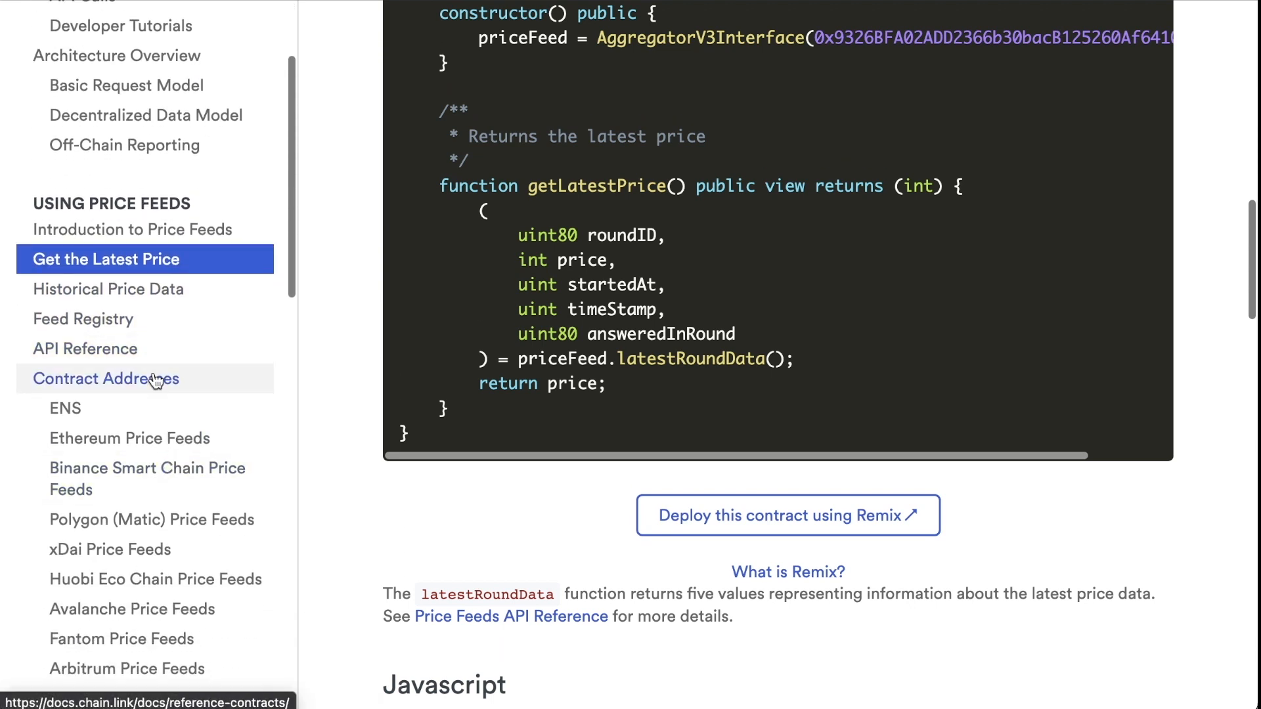
pyautogui.click(105, 379)
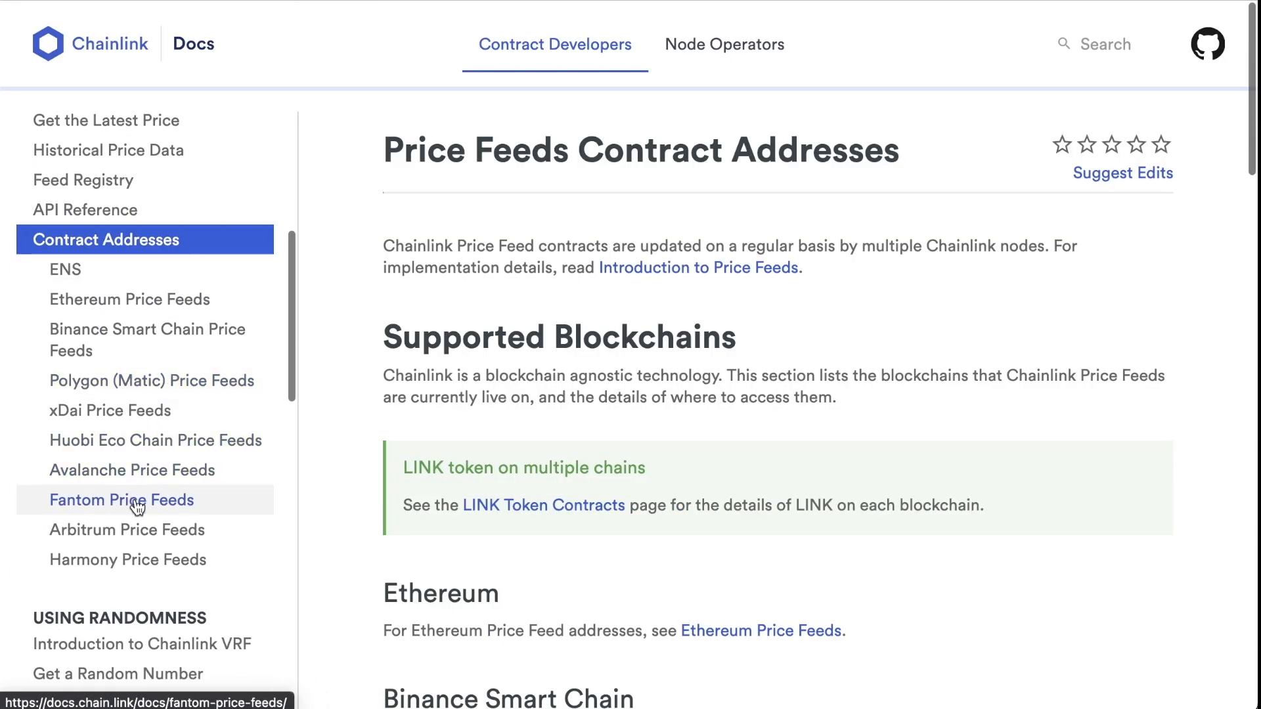
pyautogui.click(127, 559)
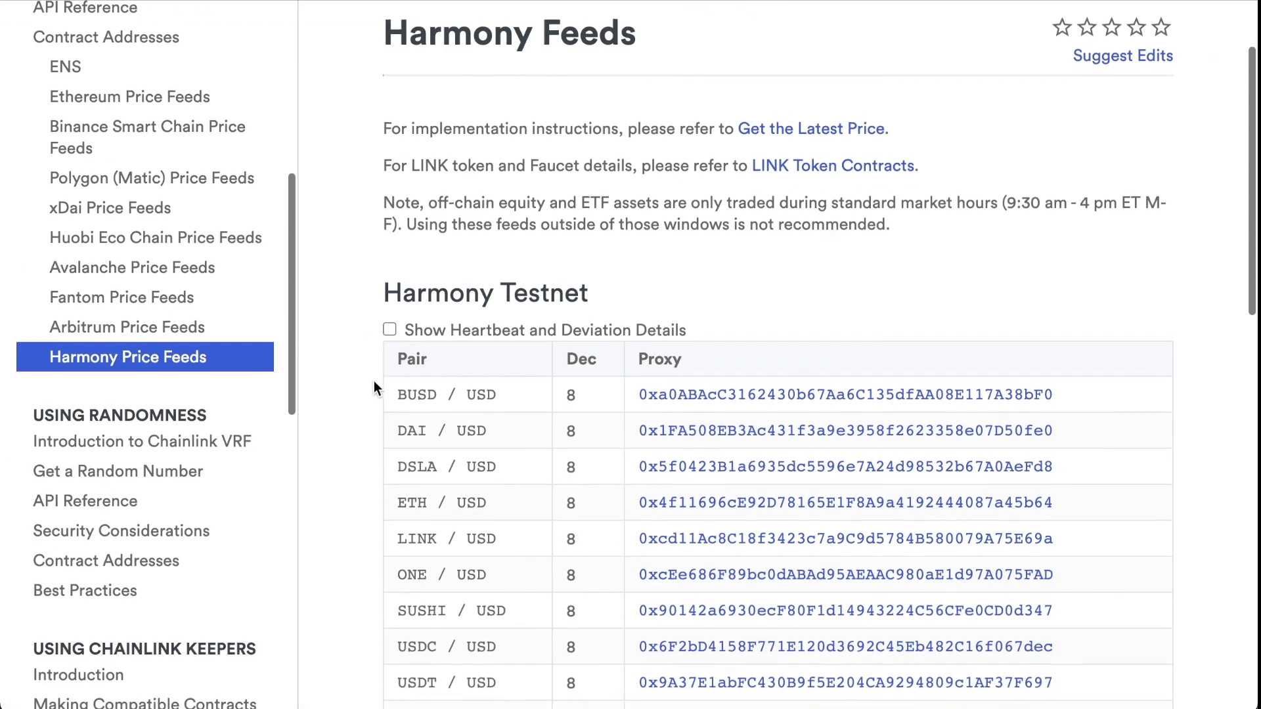
pyautogui.scroll(-3)
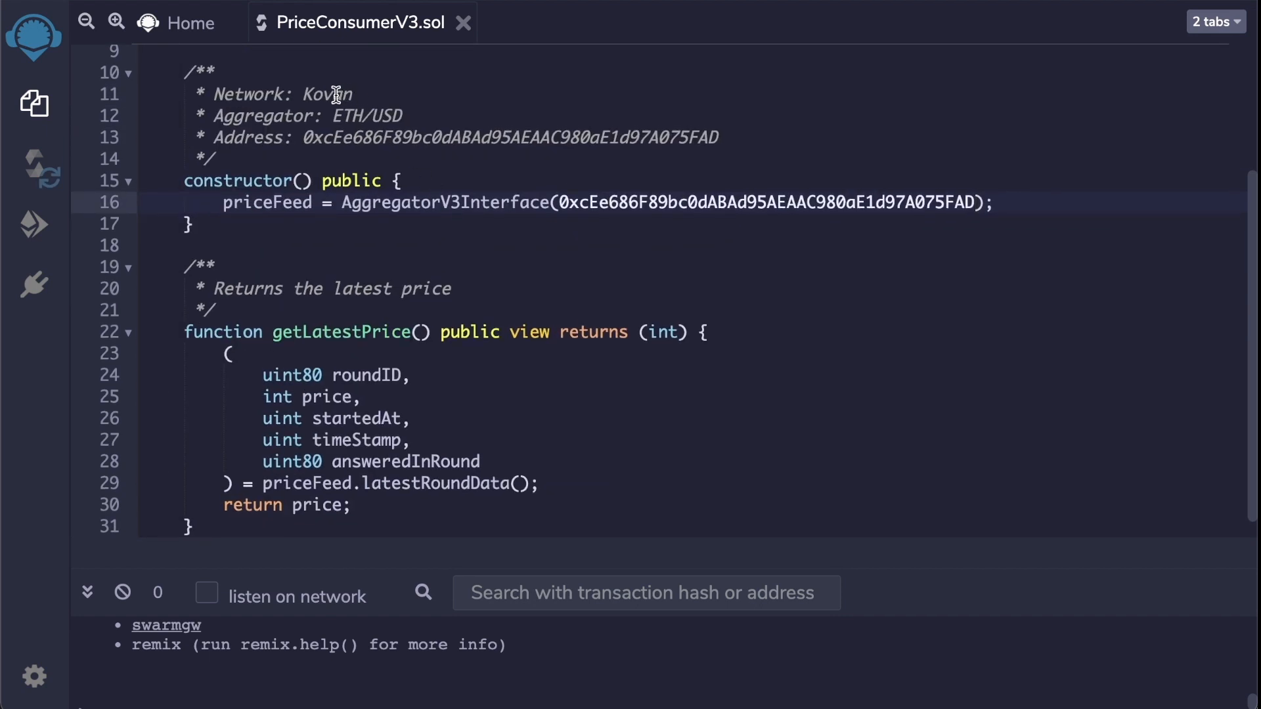
# - Rewrite the feed comments to read 'ONE Testnet' and 'ONE/USD' for the Harmony address
pyautogui.write('ONE Testnet')
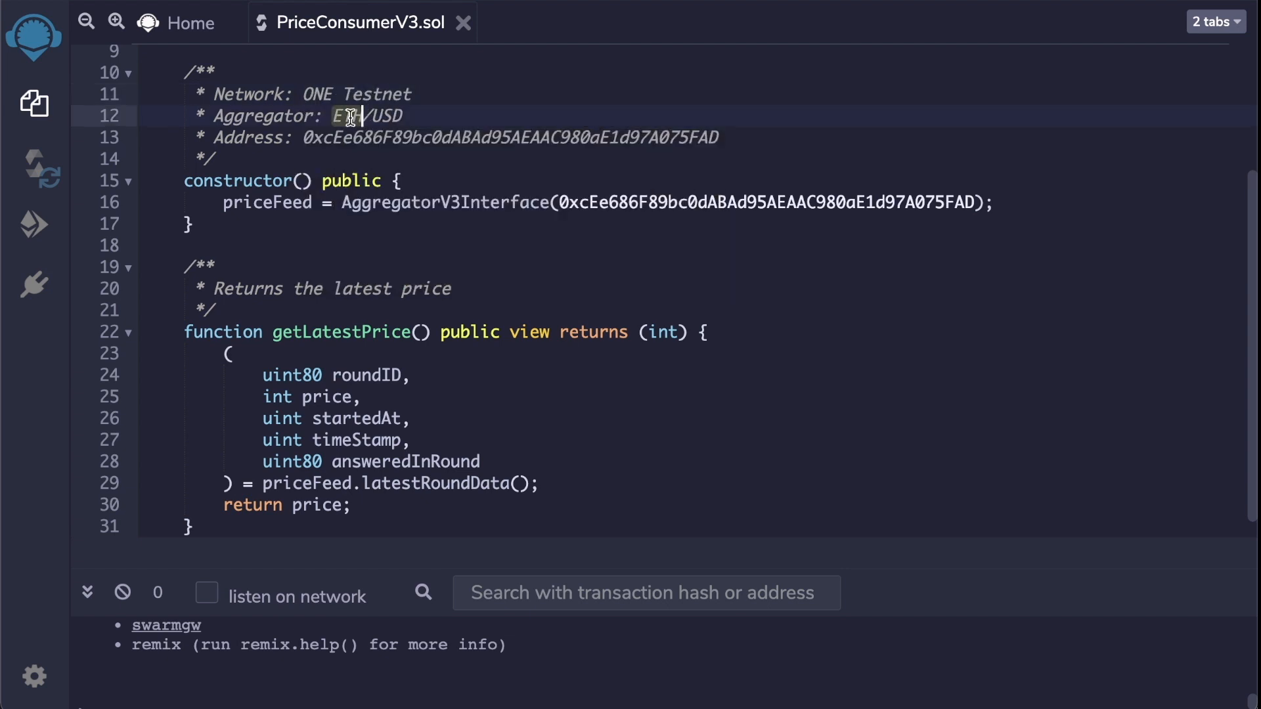
pyautogui.write('ONE')
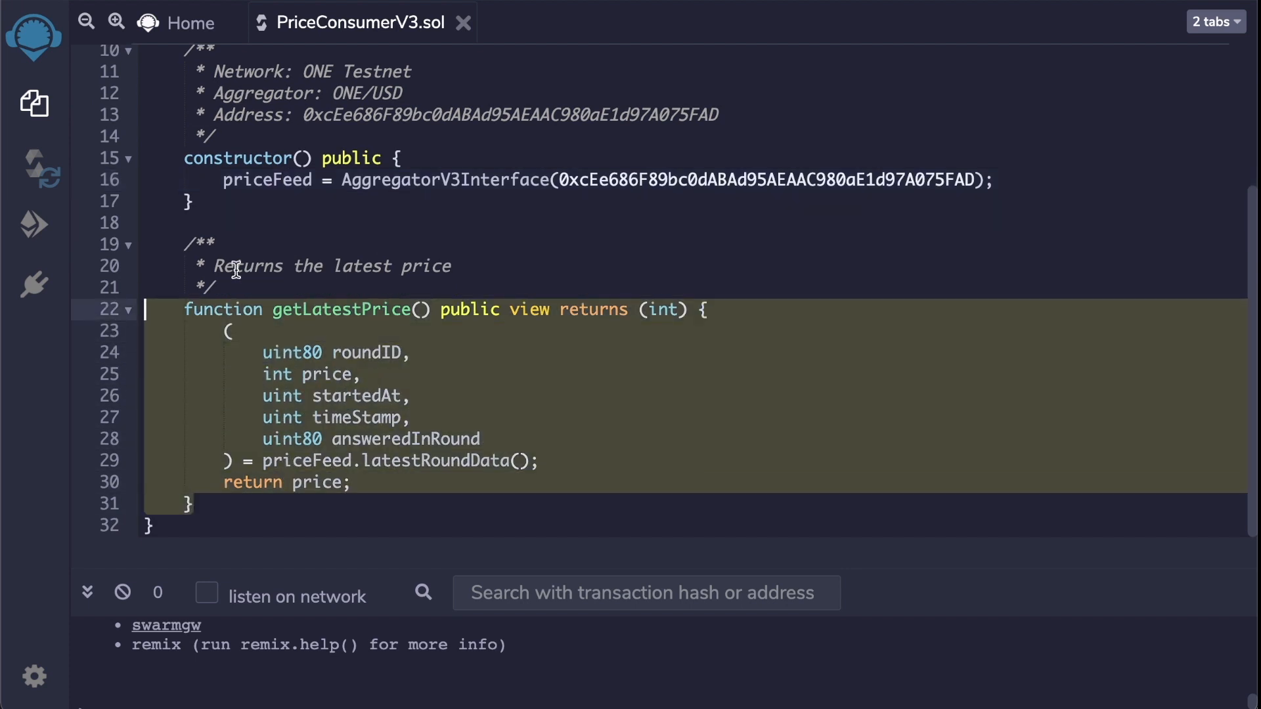
pyautogui.click(332, 266)
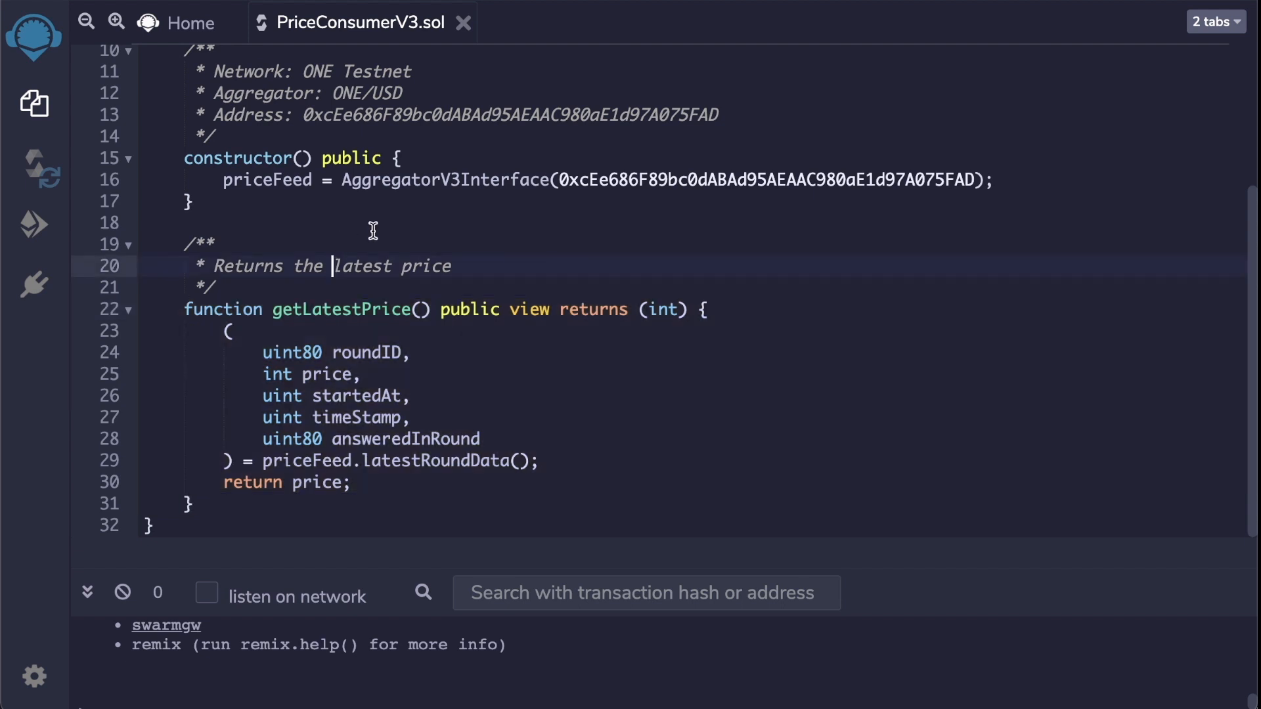
pyautogui.doubleClick(764, 180)
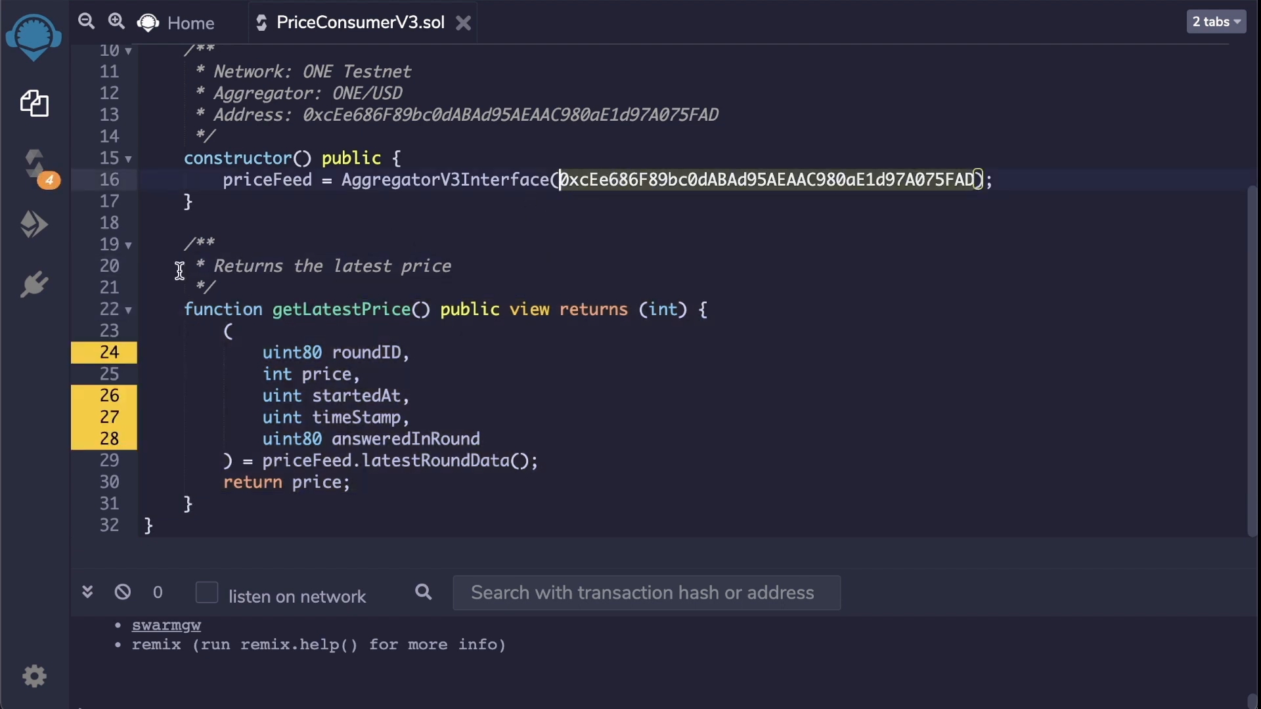
# - Set the deploy environment to Injected Web3 and confirm MetaMask shows Harmony Testnet with 4.9985 ONE
pyautogui.click(34, 224)
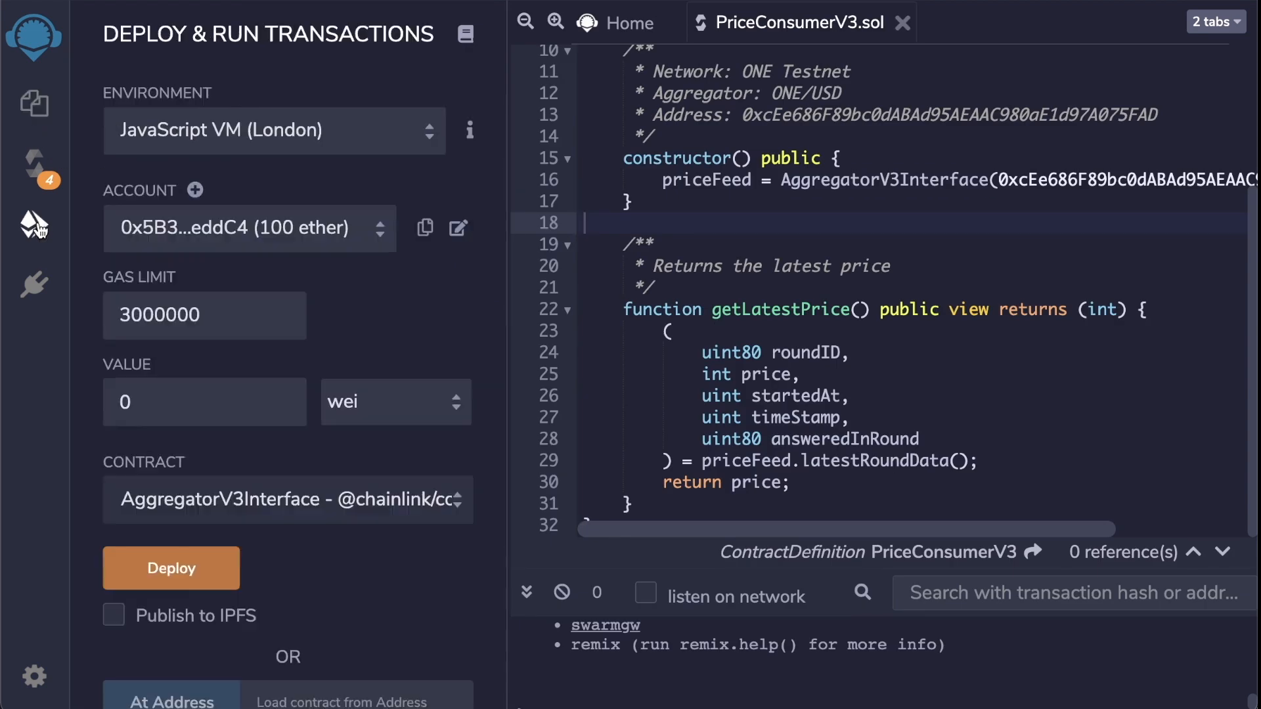
pyautogui.click(273, 130)
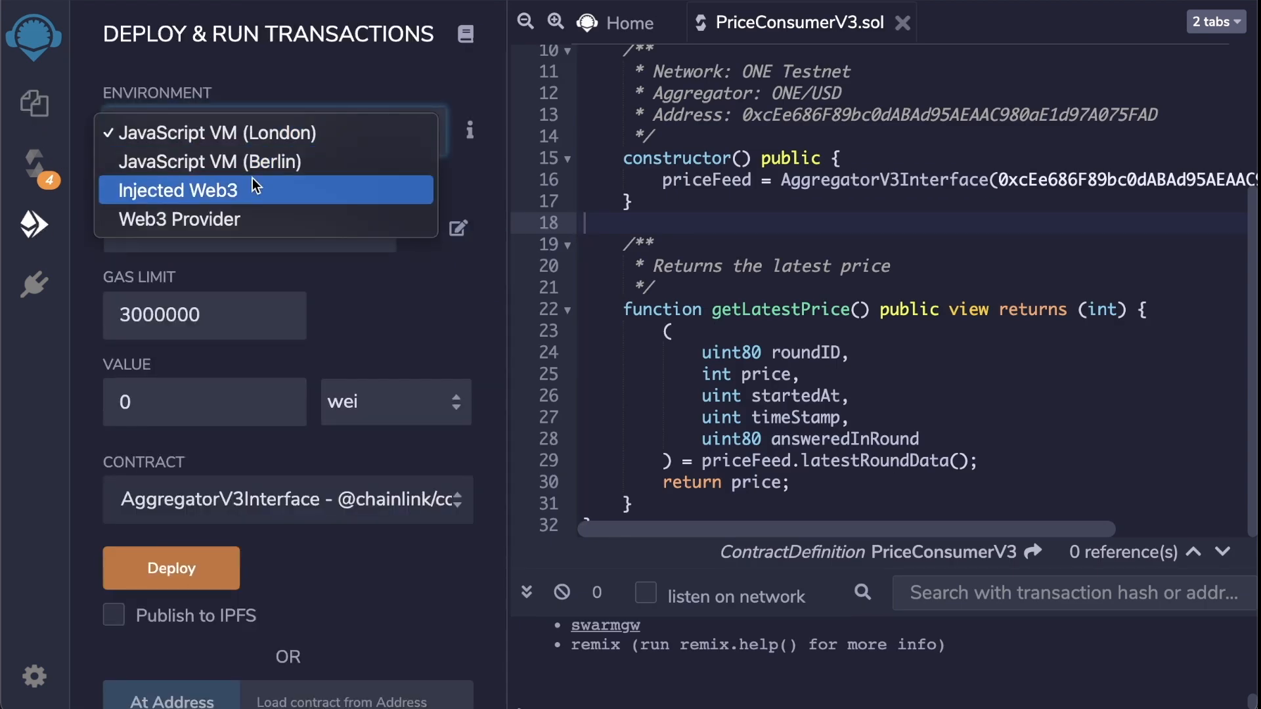
pyautogui.click(176, 190)
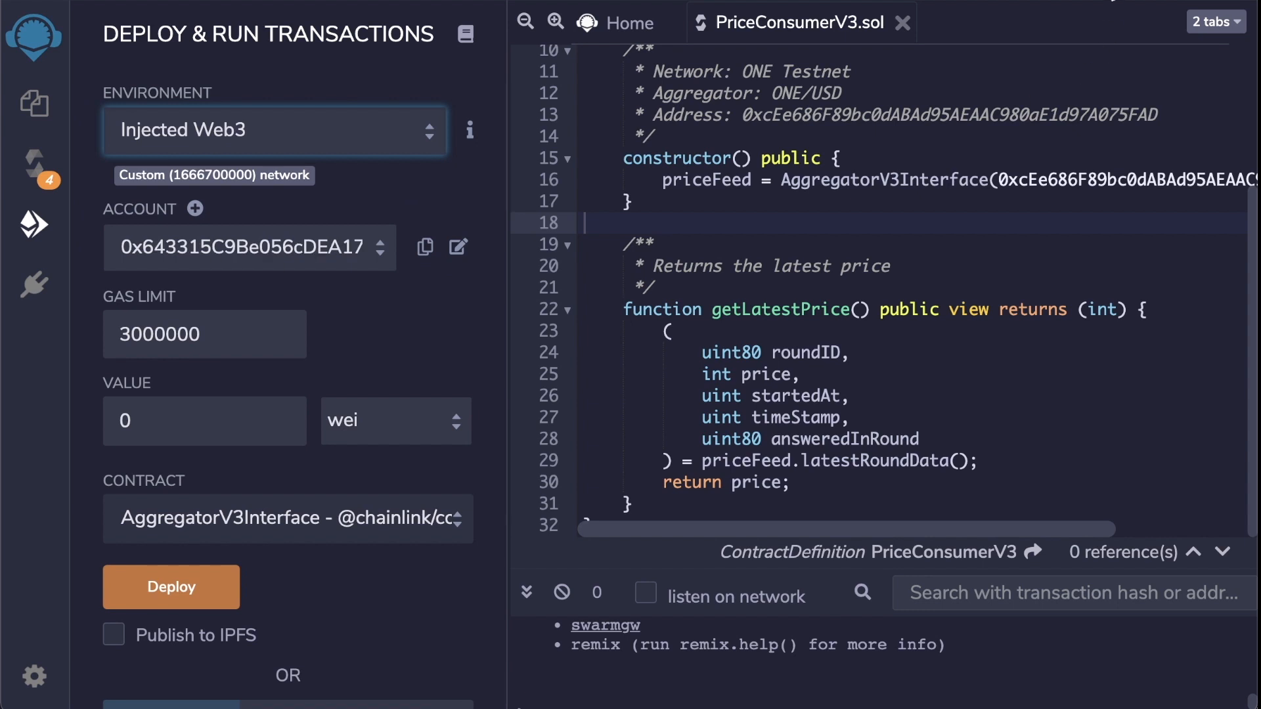
pyautogui.click(1080, 33)
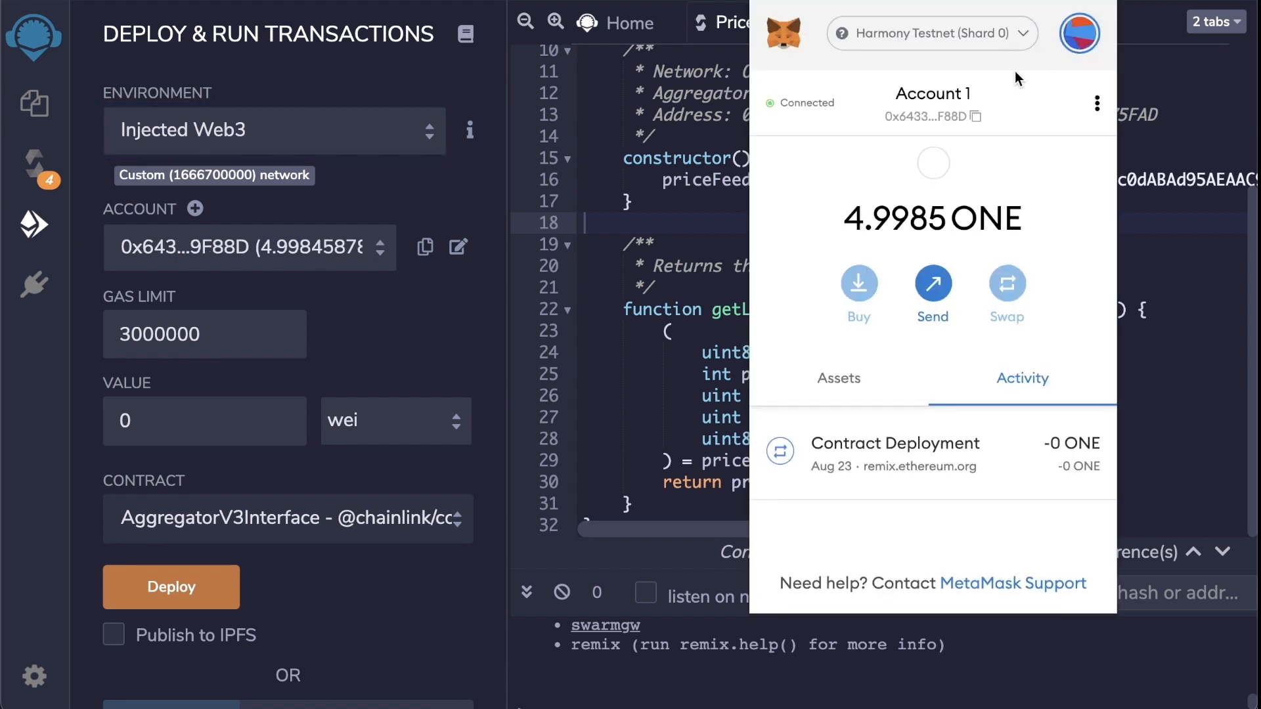
pyautogui.moveTo(929, 44)
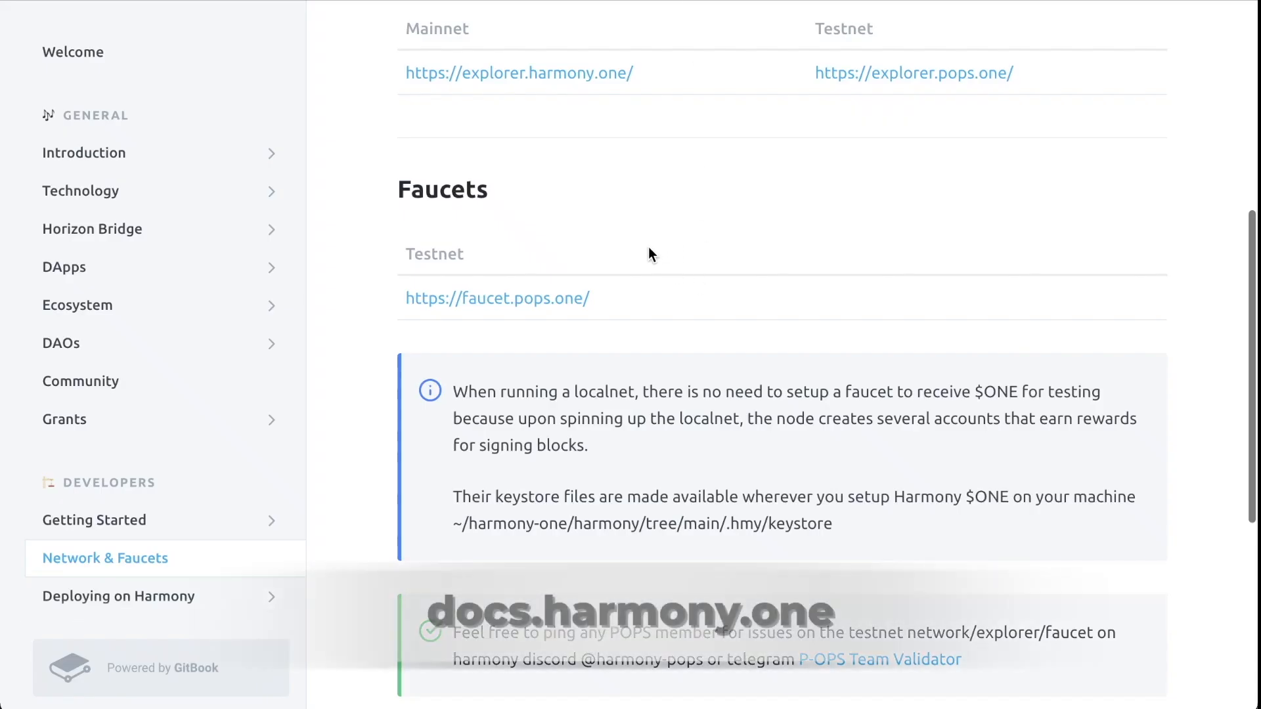
# - Scroll through Harmony's Network & Faucets page, reviewing block explorers and the testnet faucet
pyautogui.scroll(-3)
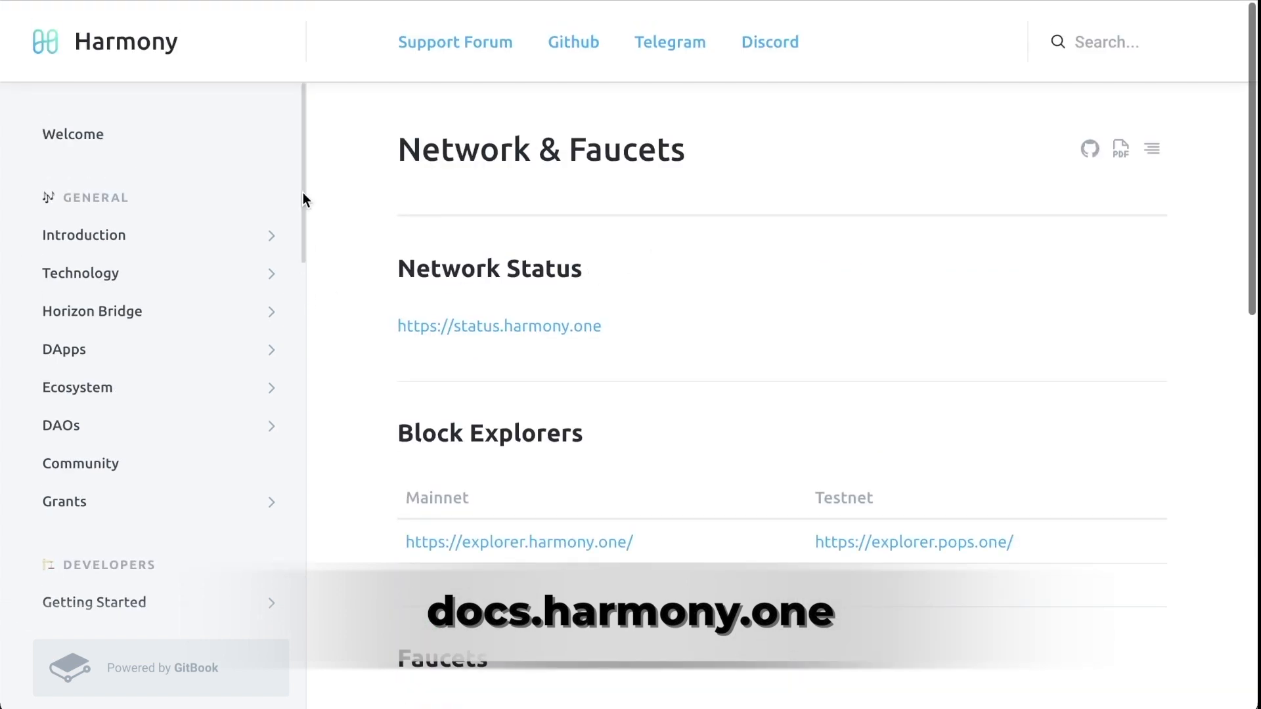
pyautogui.moveTo(187, 376)
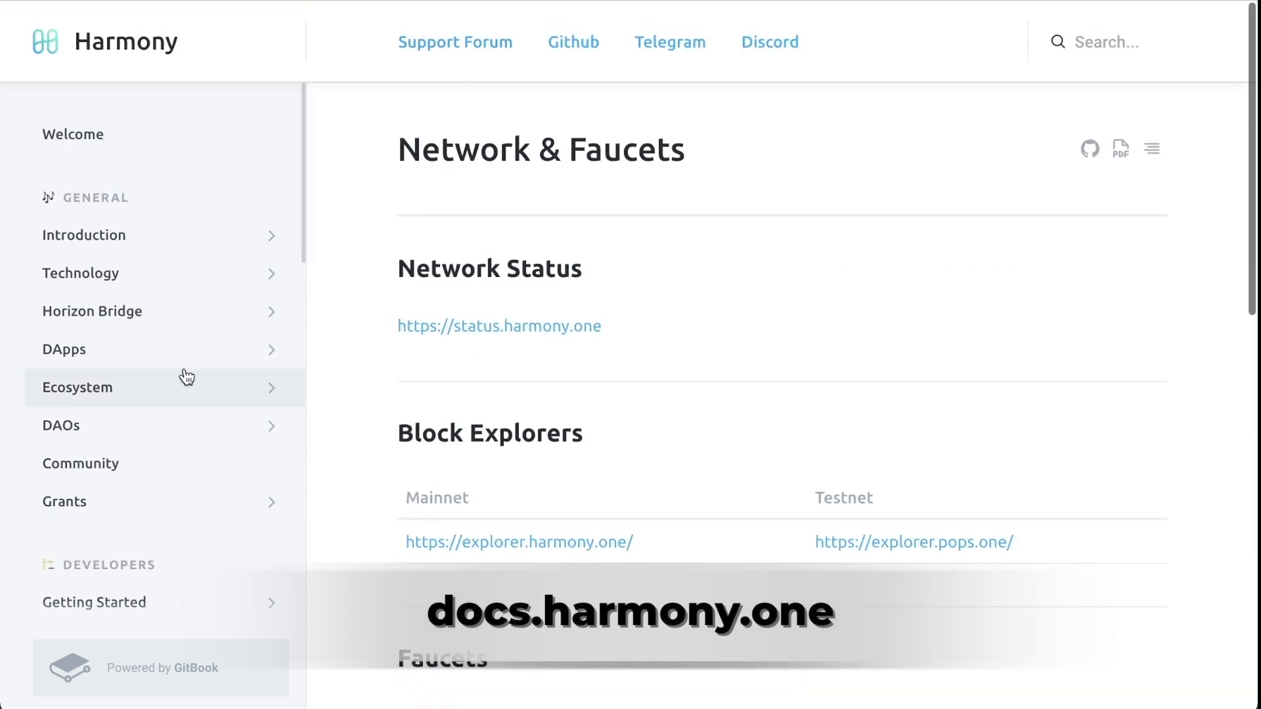
pyautogui.scroll(-3)
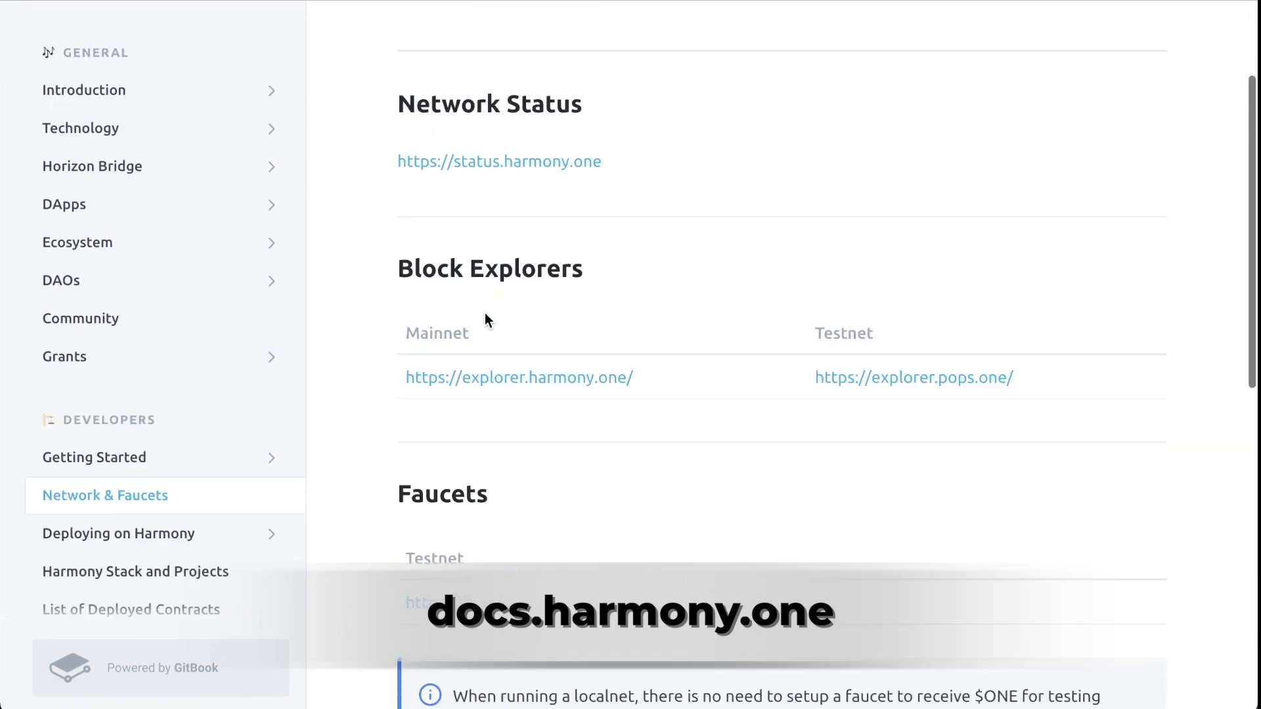
pyautogui.scroll(-3)
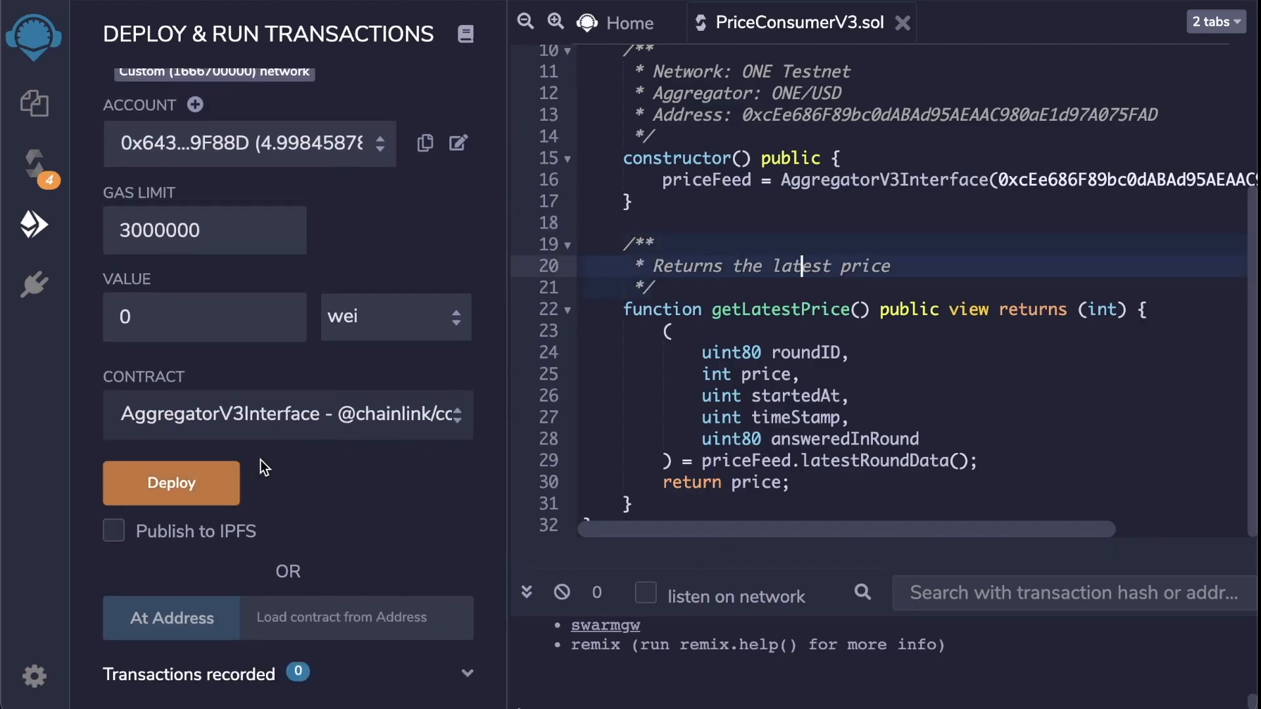
# - Deploy PriceConsumerV3 through MetaMask and call getLatestPrice, which returns 11660000
pyautogui.click(286, 415)
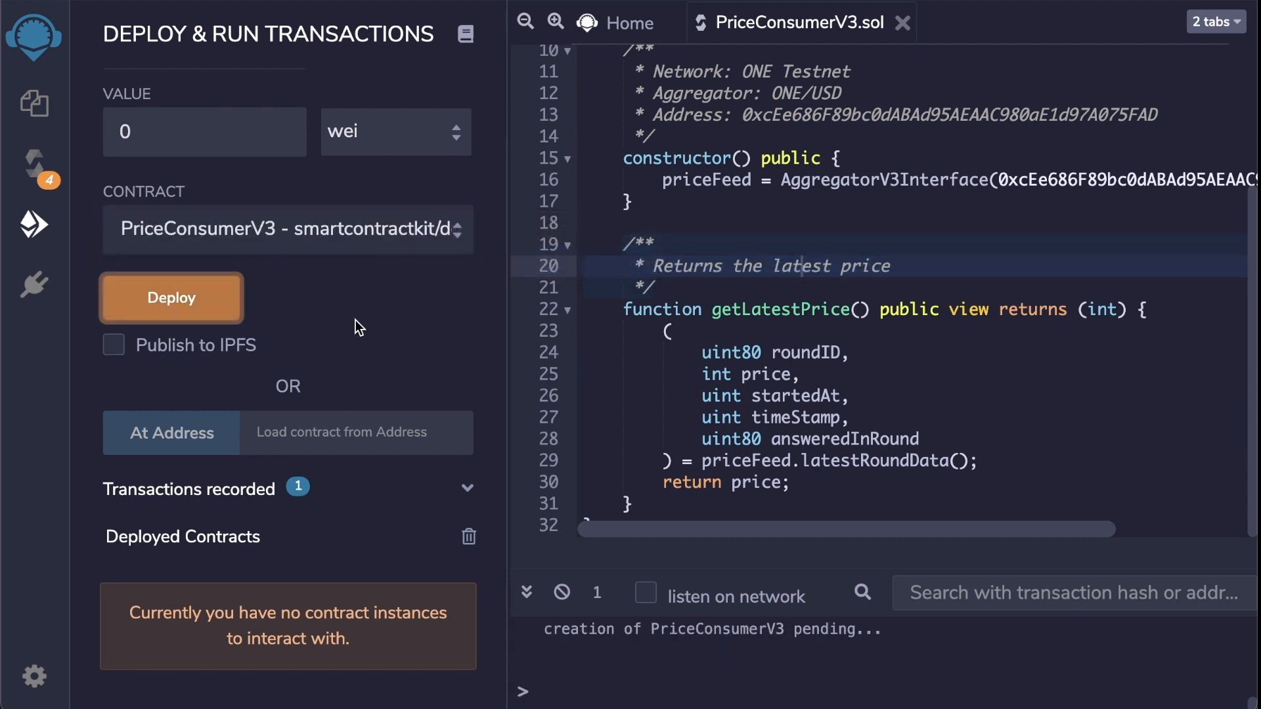
pyautogui.click(172, 297)
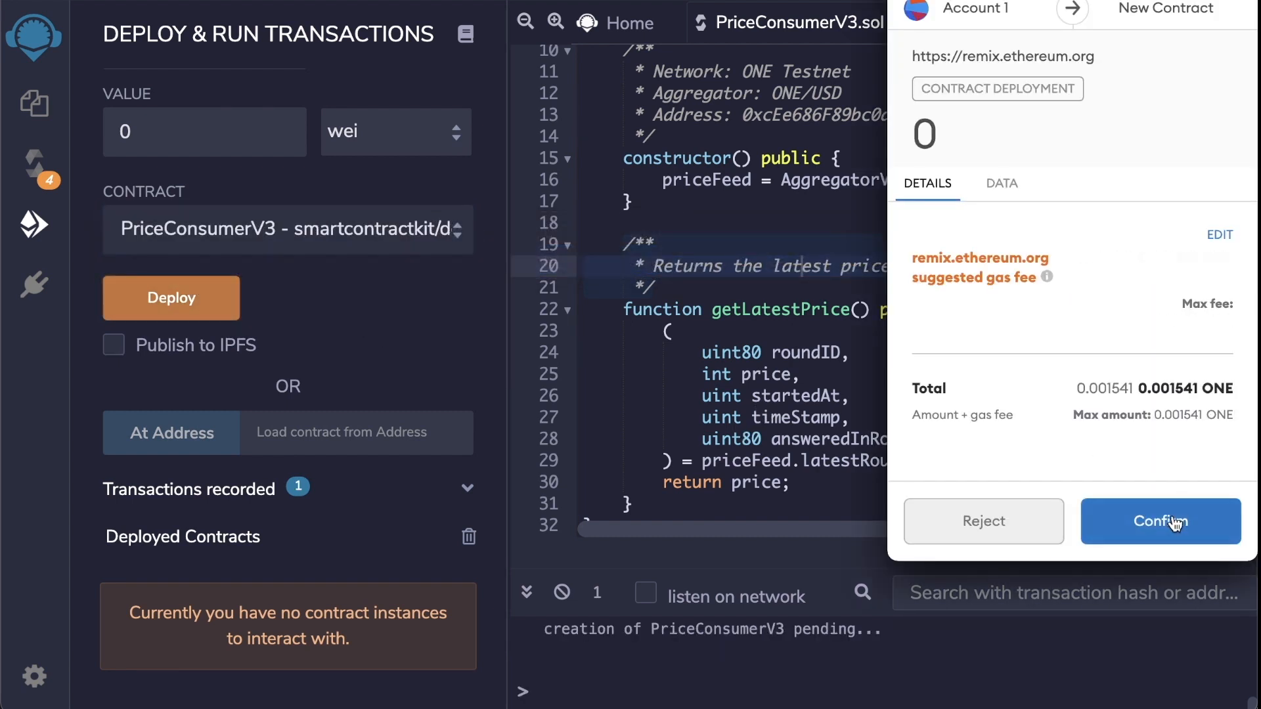
pyautogui.click(1161, 521)
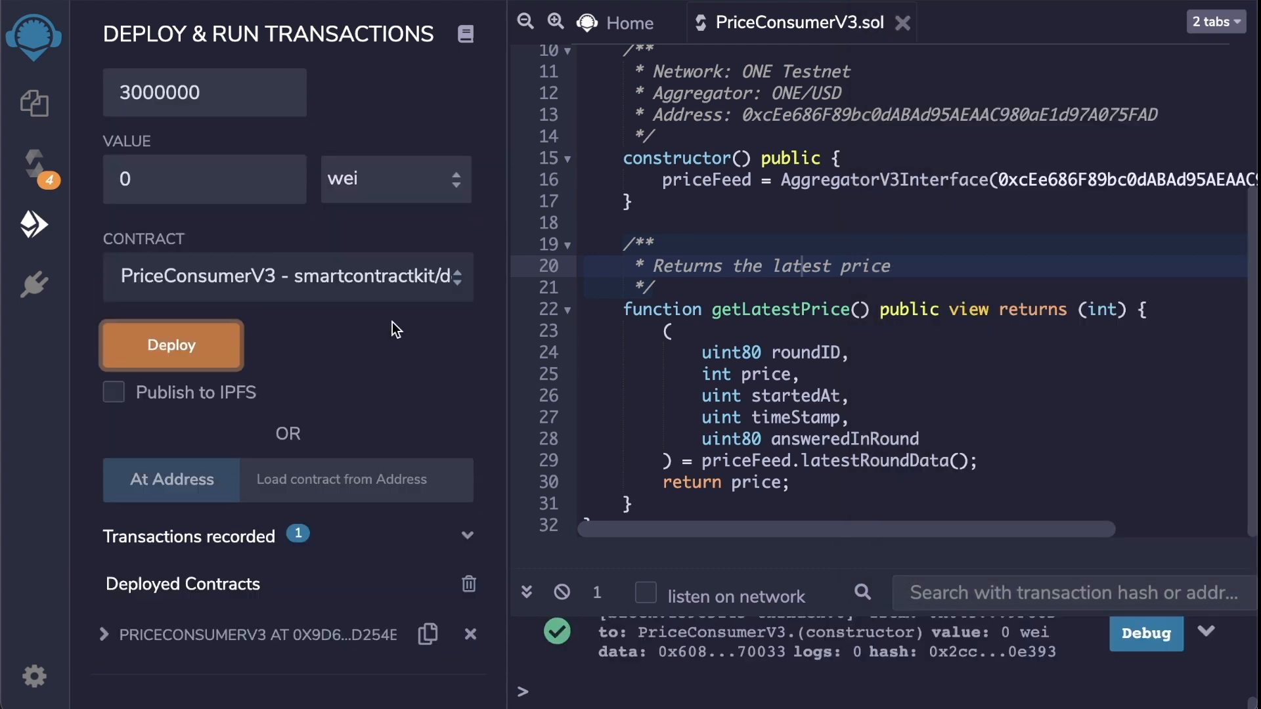
pyautogui.click(104, 634)
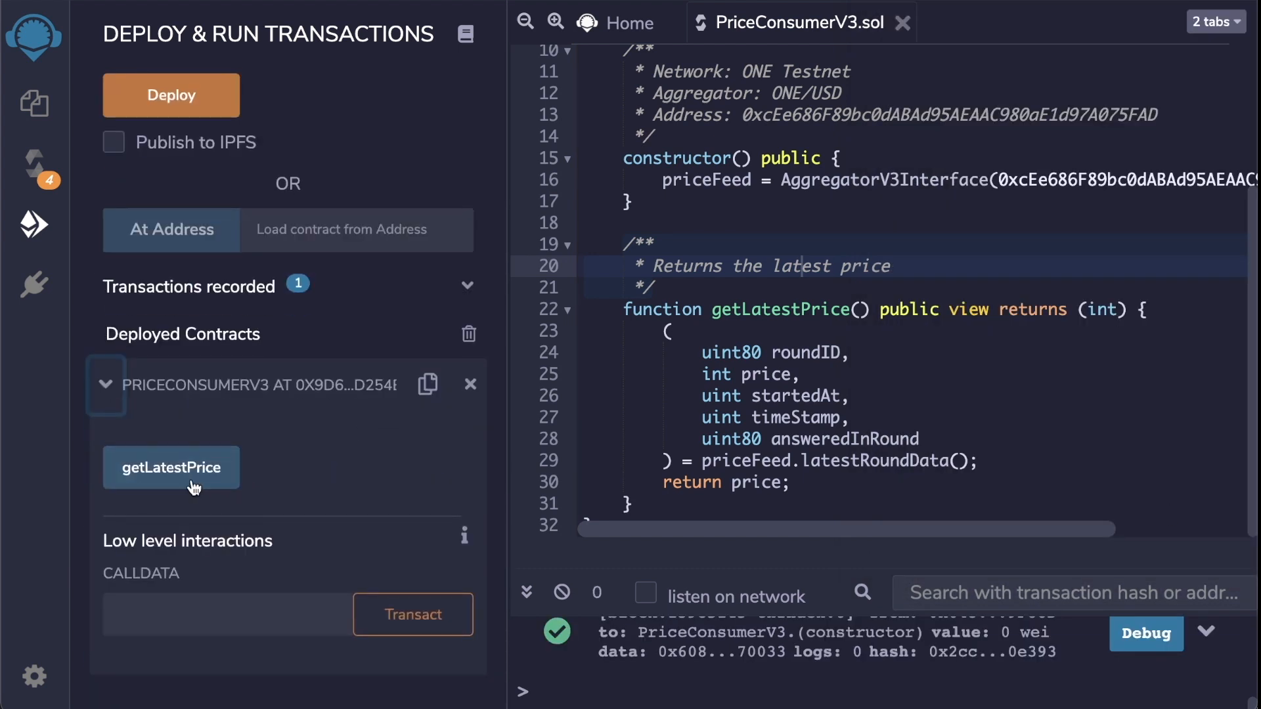
pyautogui.click(171, 467)
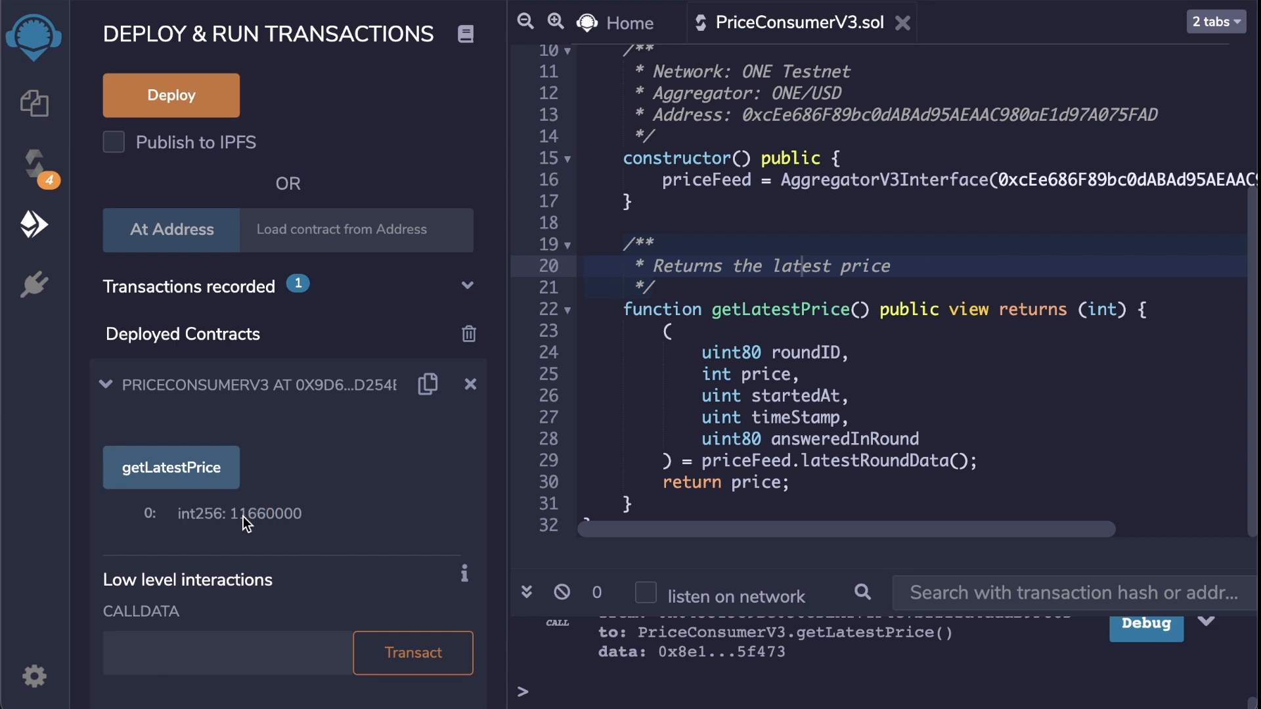
pyautogui.doubleClick(264, 514)
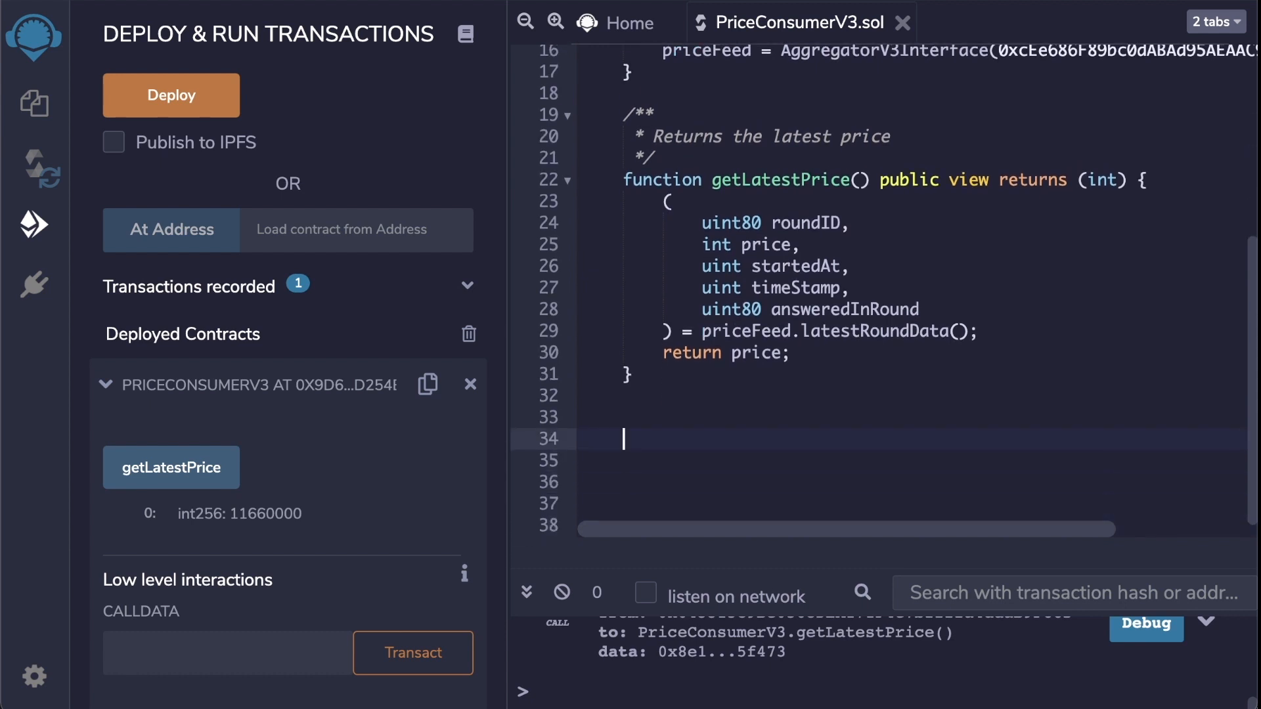
# - Add the price as a '// 0.11660000' comment line below the contract
pyautogui.write('0.11660000')
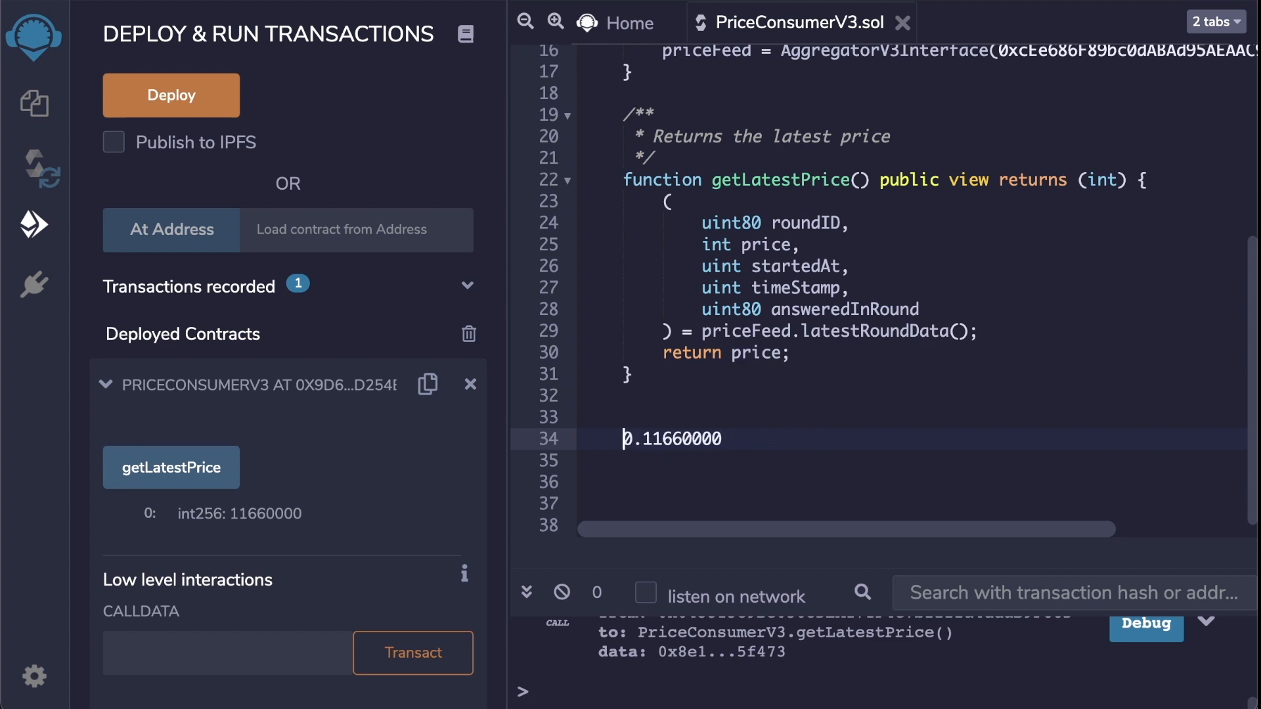
pyautogui.write('//')
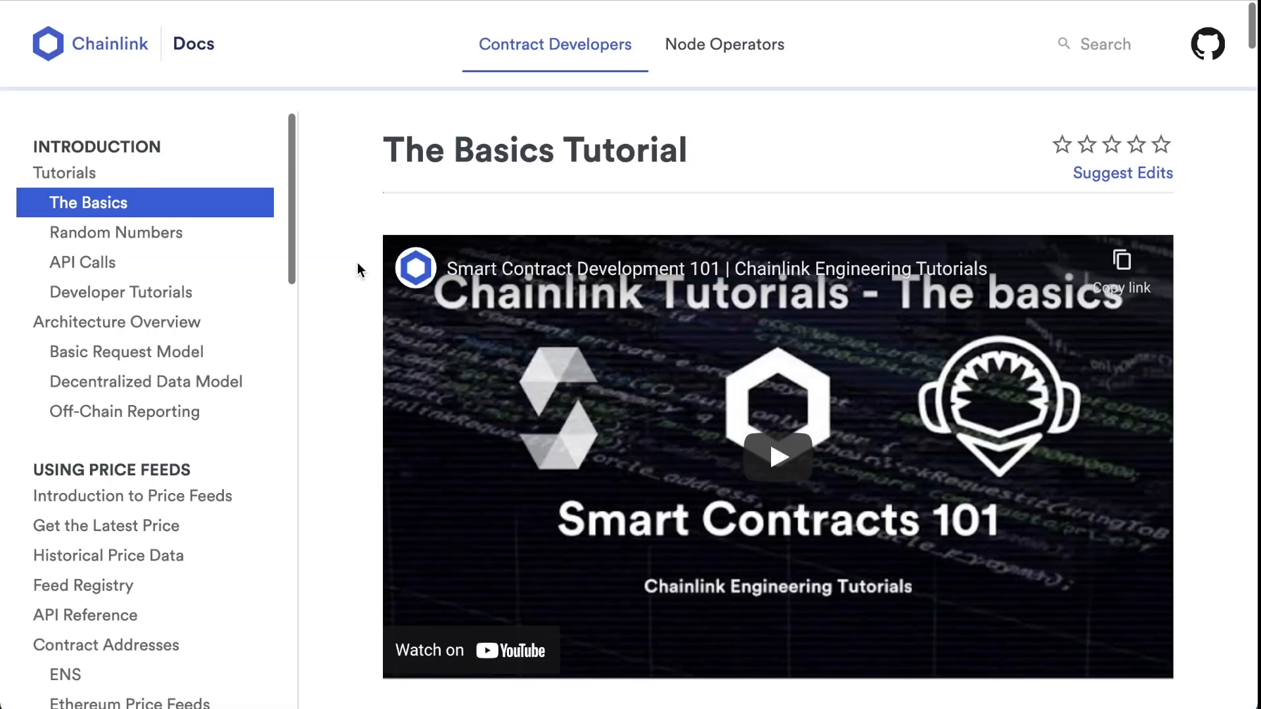
pyautogui.moveTo(205, 212)
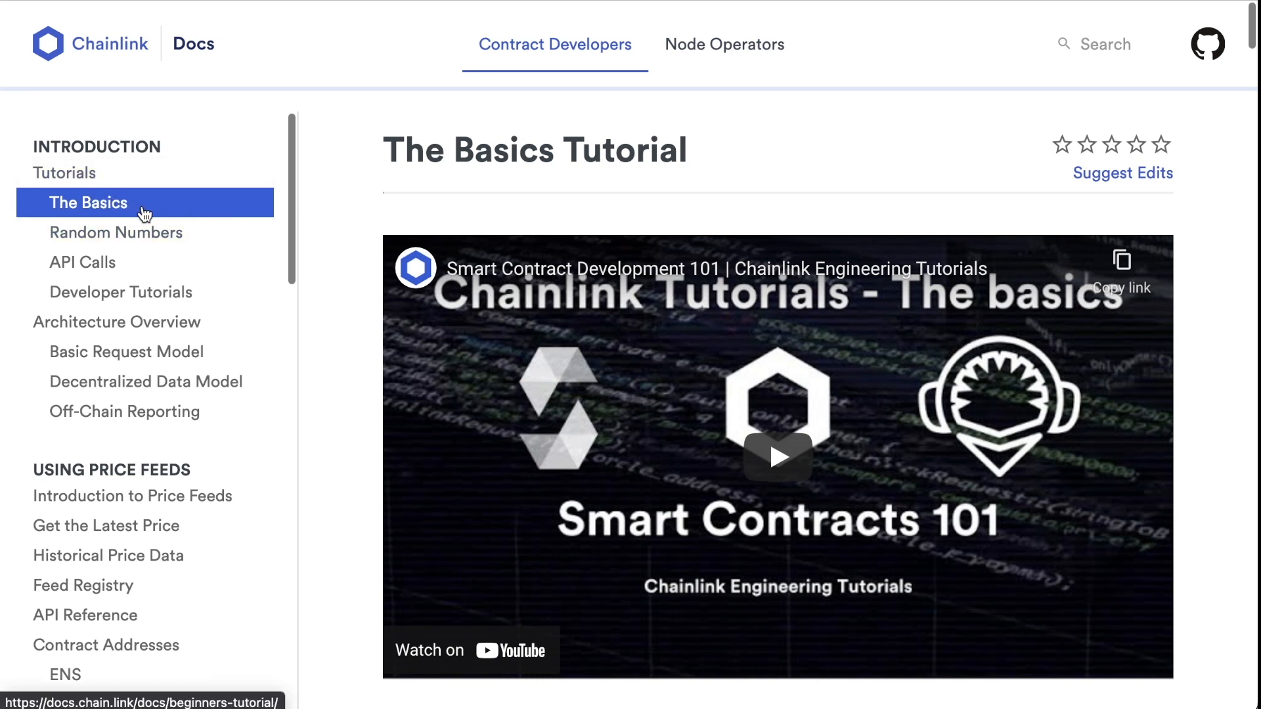
# - Scroll The Basics Tutorial page, then open the Decentralized Data Model page
pyautogui.scroll(-3)
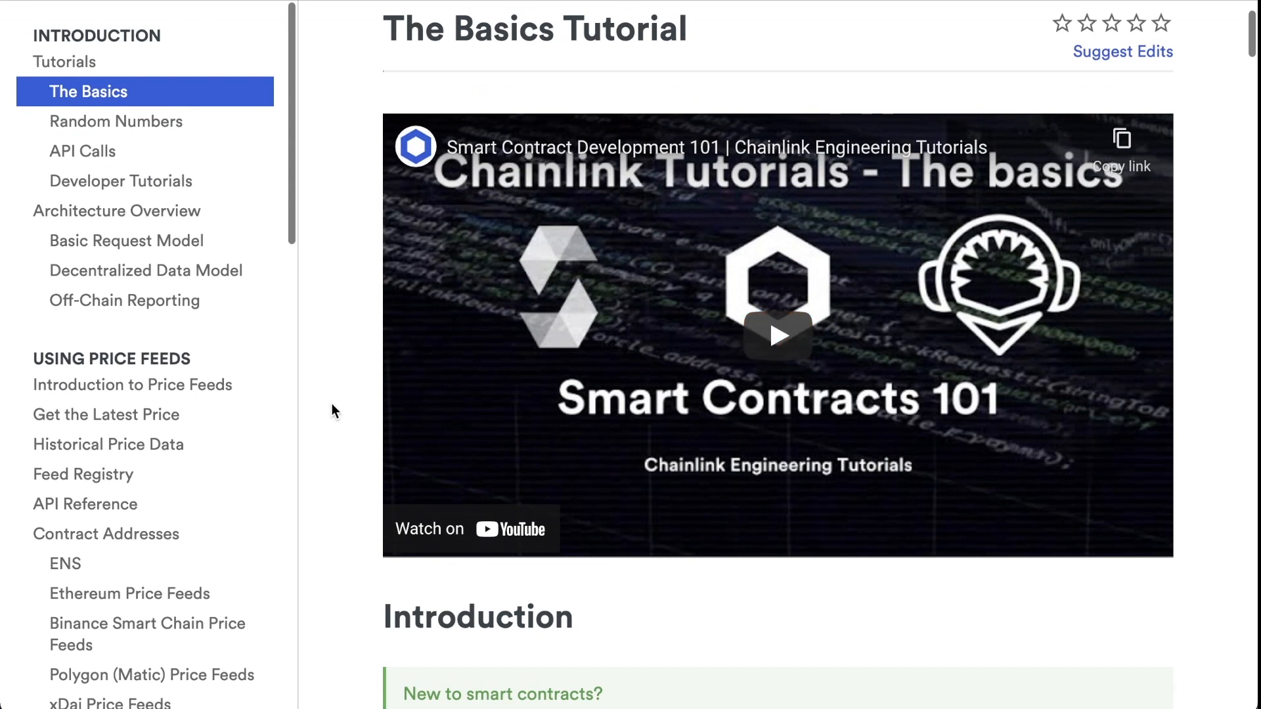
pyautogui.scroll(-3)
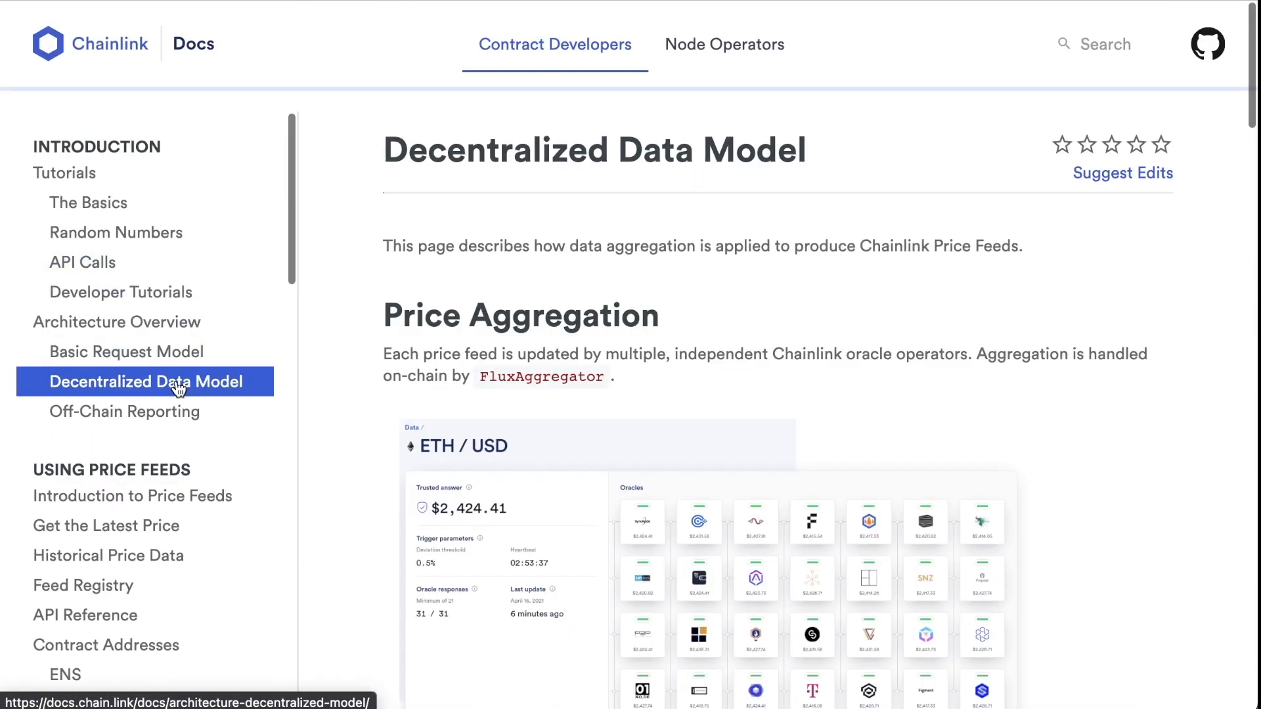
pyautogui.click(124, 411)
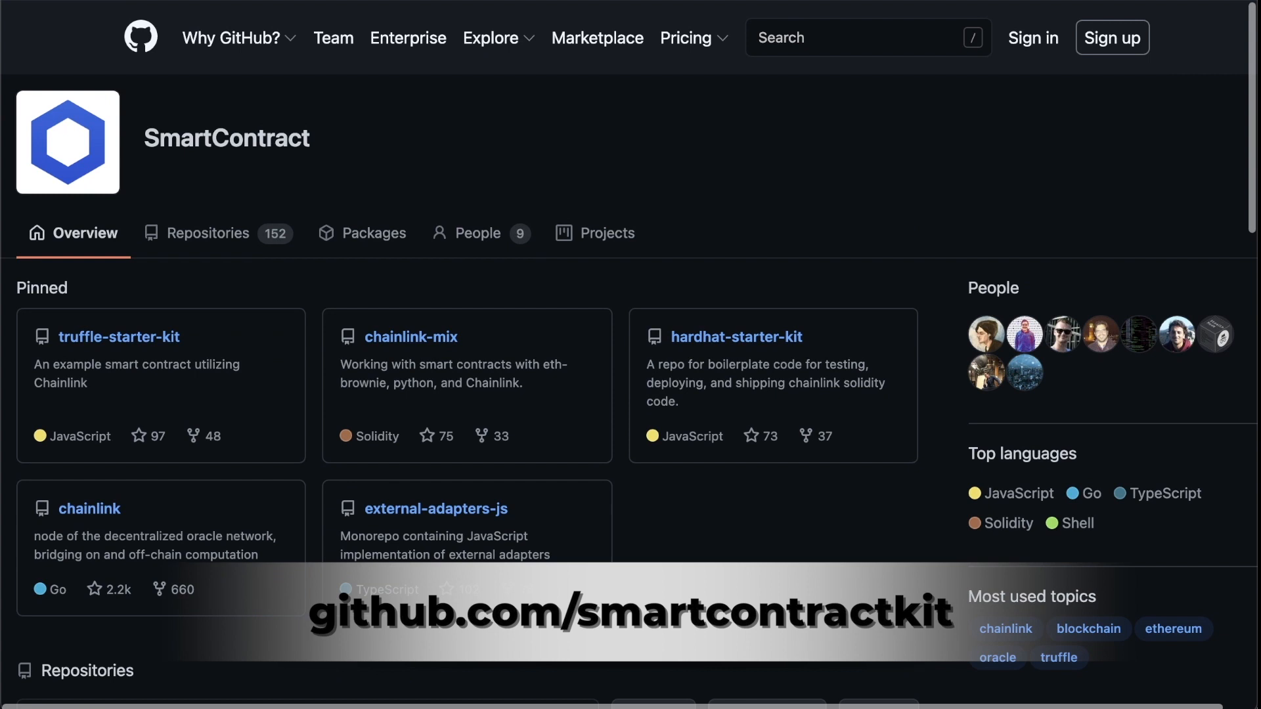
pyautogui.moveTo(736, 336)
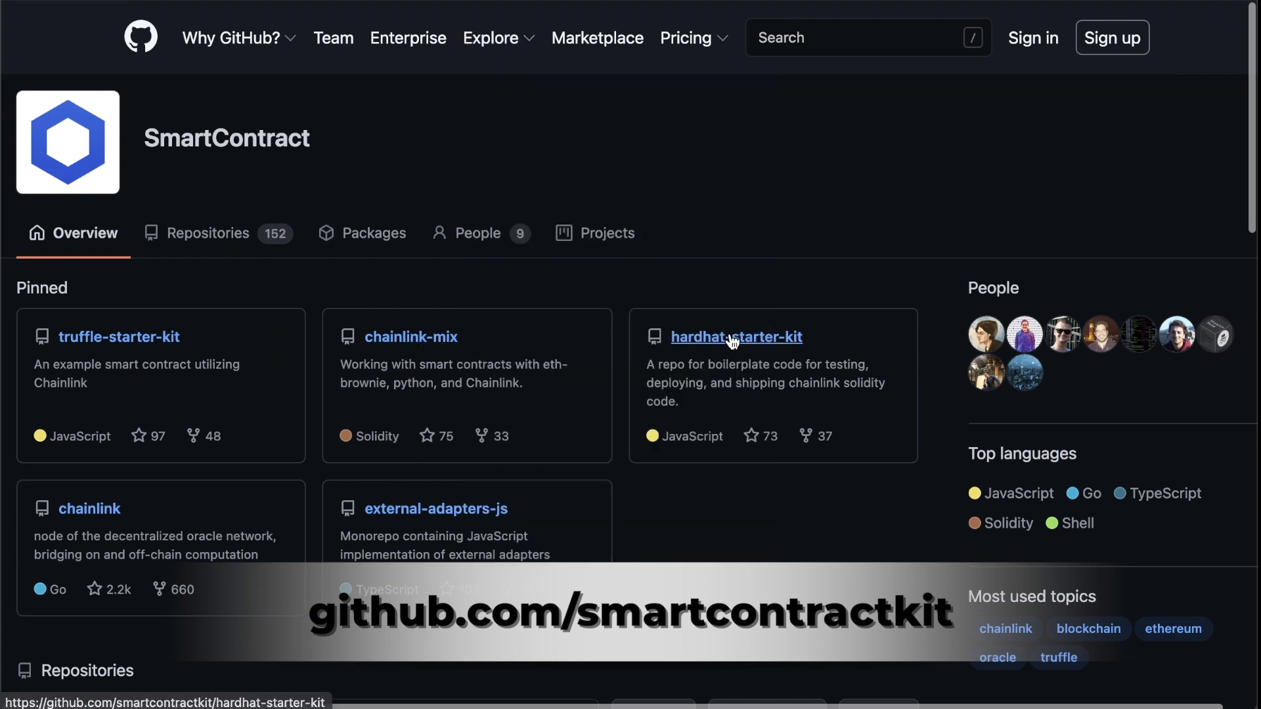
# - Open the hardhat-starter-kit repository and view its hardhat.config.js file
pyautogui.click(735, 336)
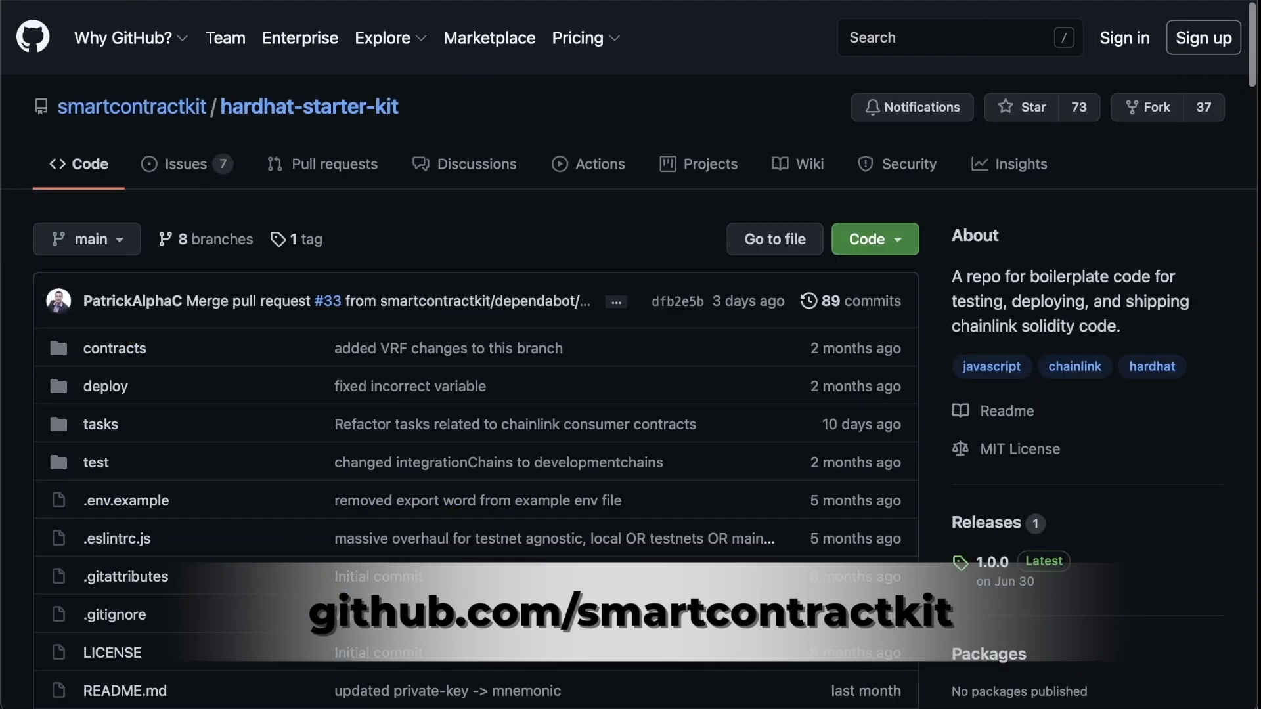
pyautogui.scroll(-3)
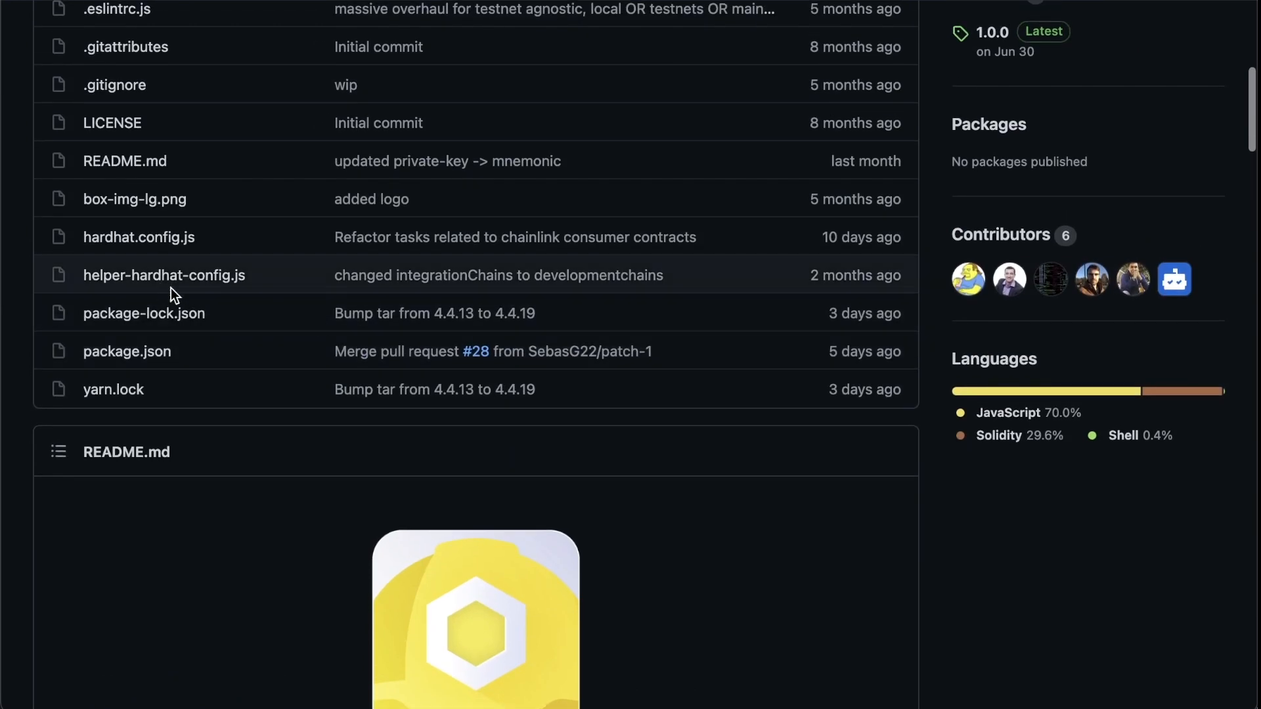
pyautogui.click(138, 237)
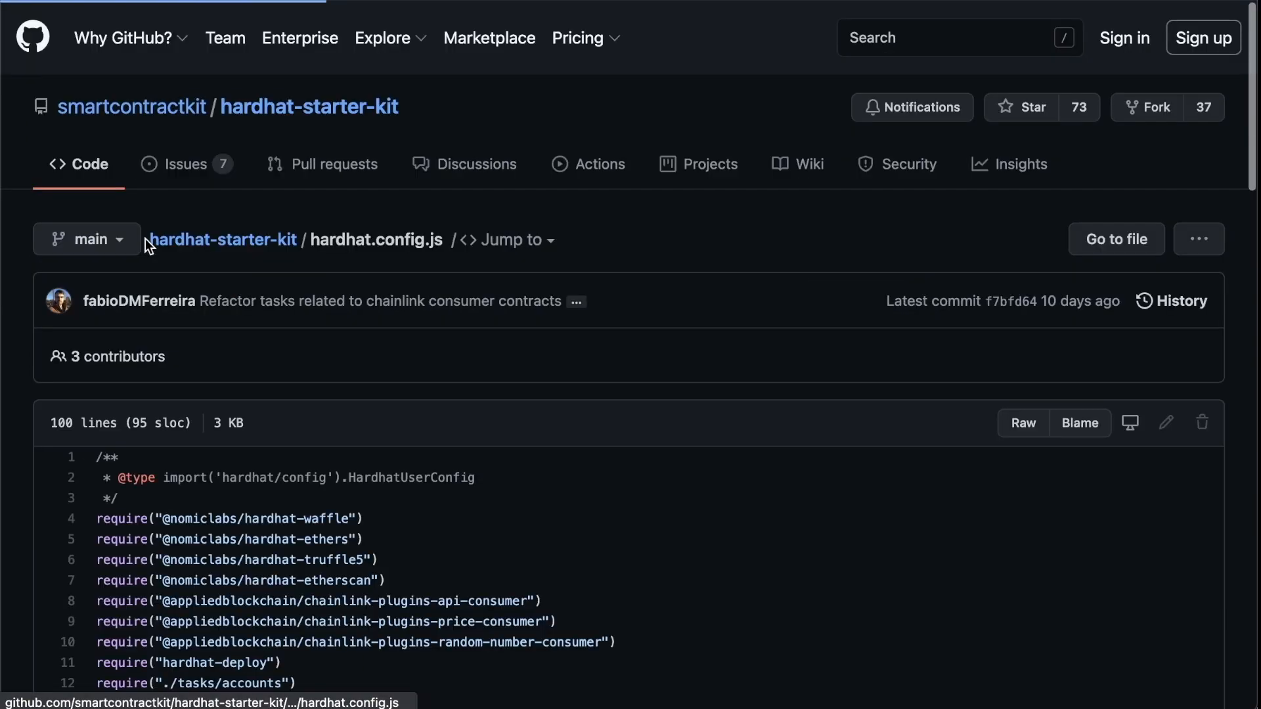